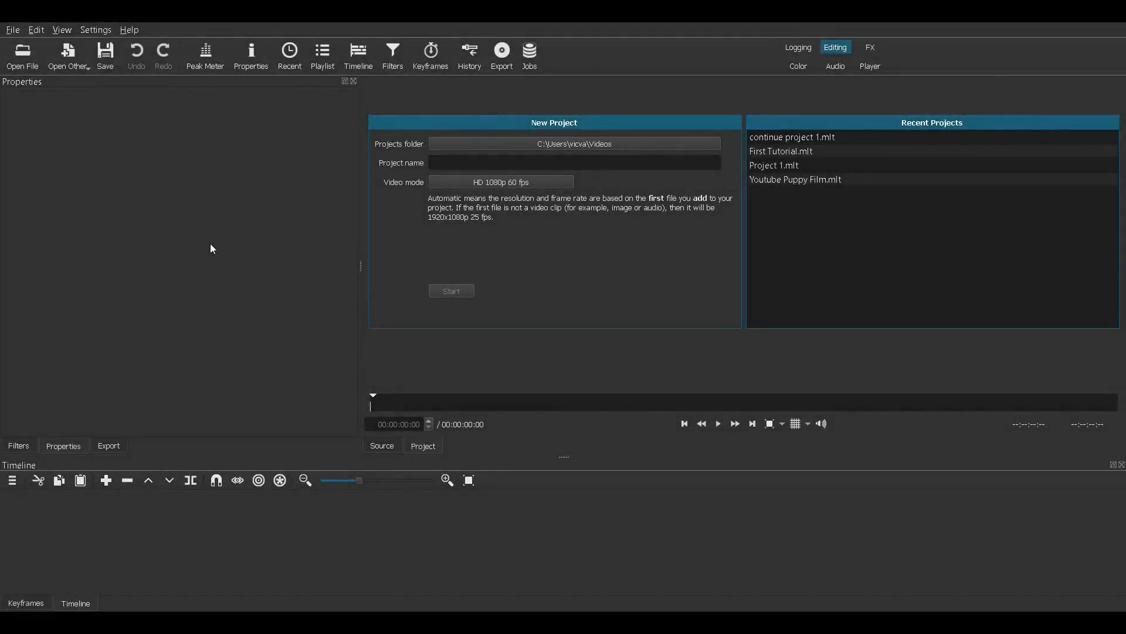
mouse_move(204, 228)
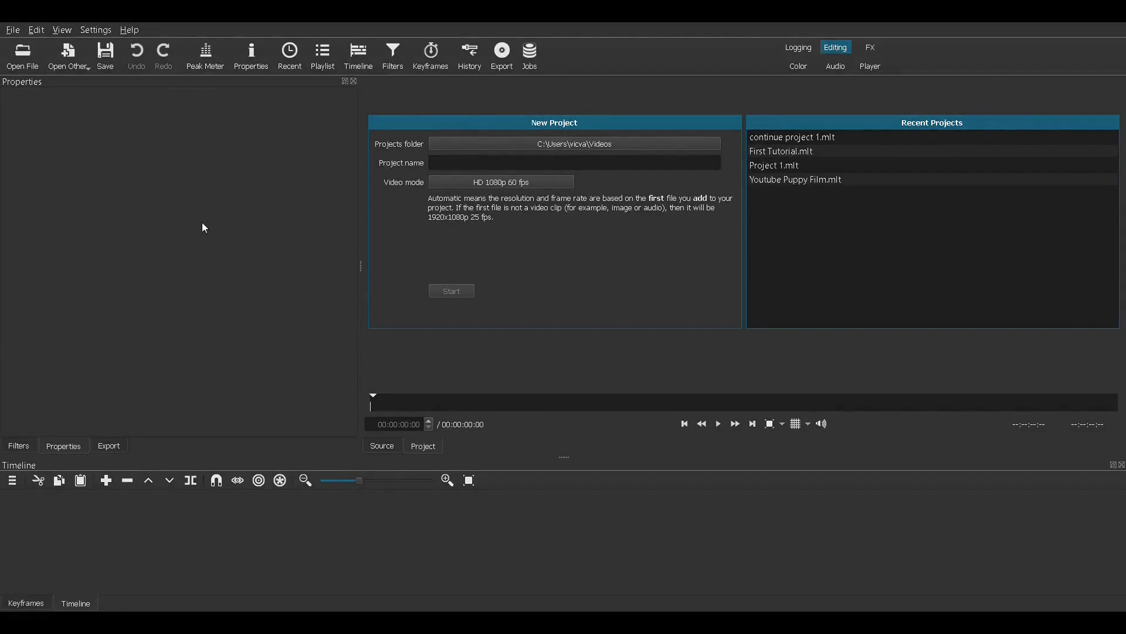
mouse_move(220, 218)
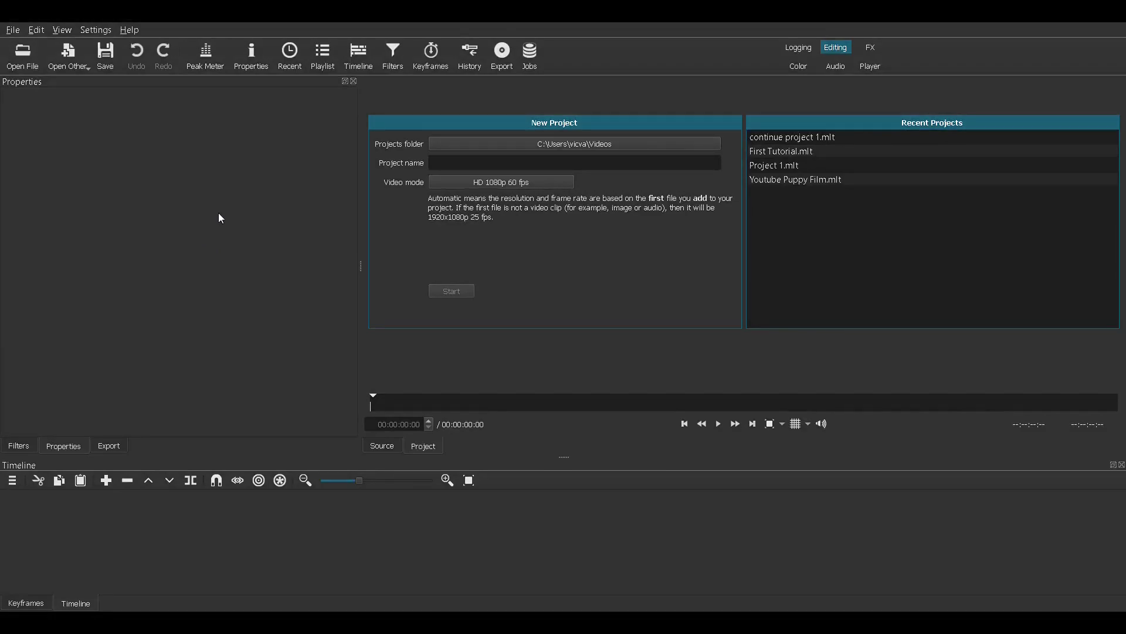
mouse_move(211, 208)
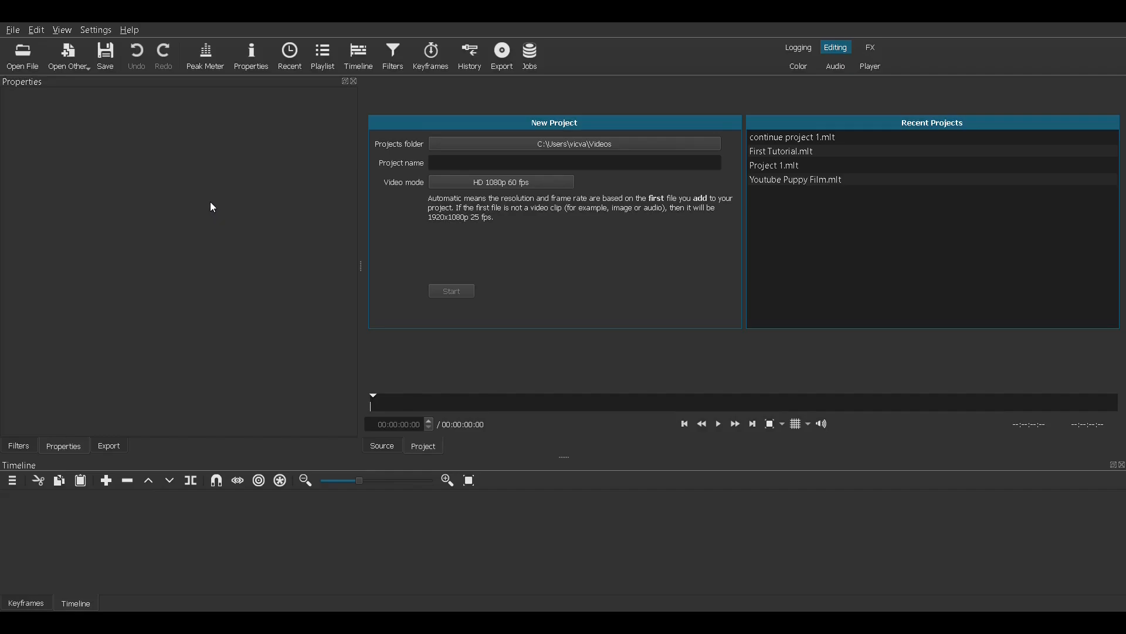
mouse_move(178, 183)
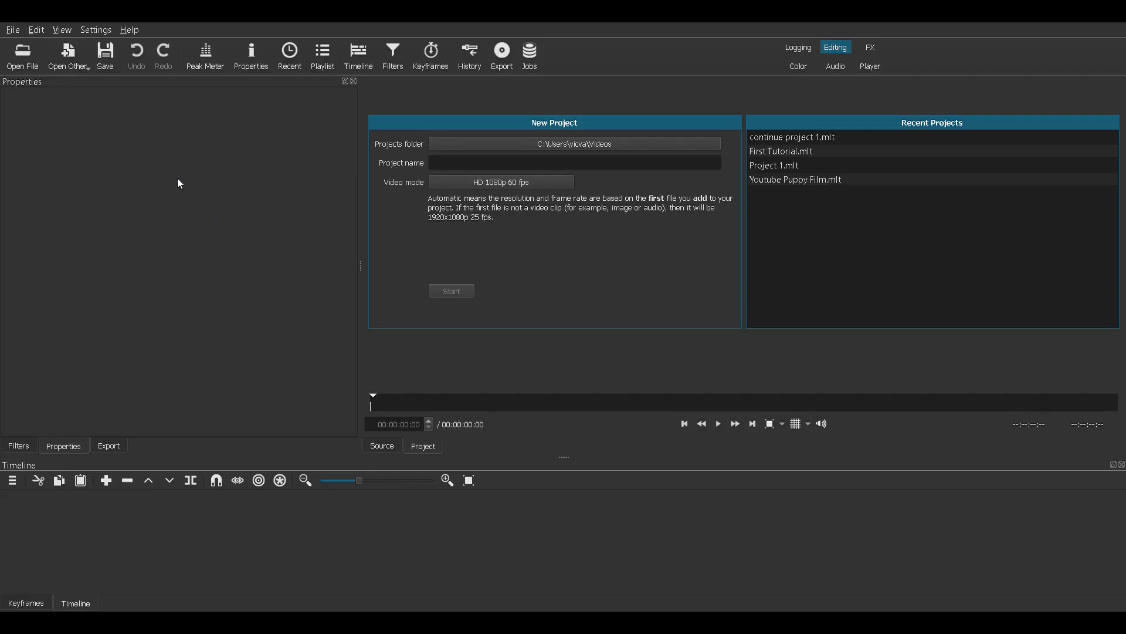
mouse_move(277, 220)
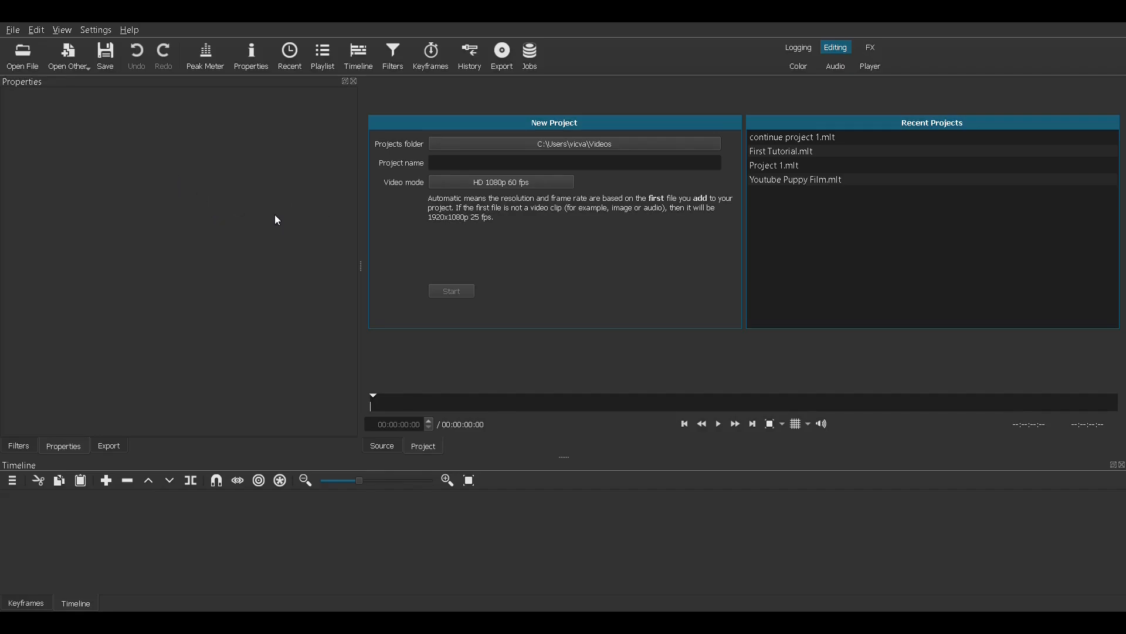
mouse_move(253, 176)
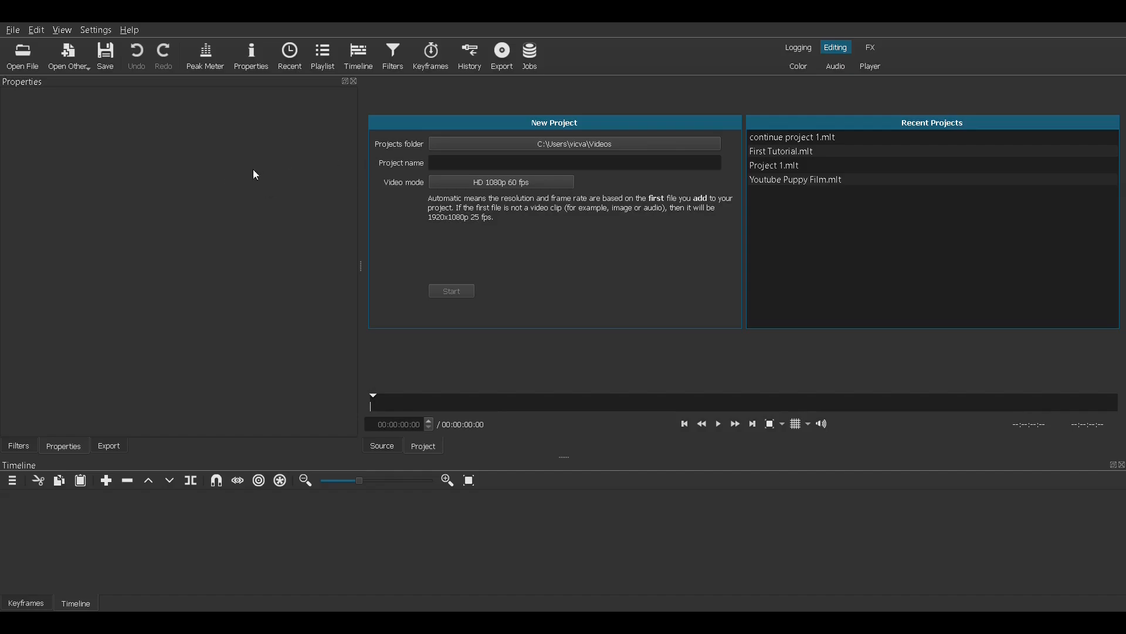
mouse_move(21, 56)
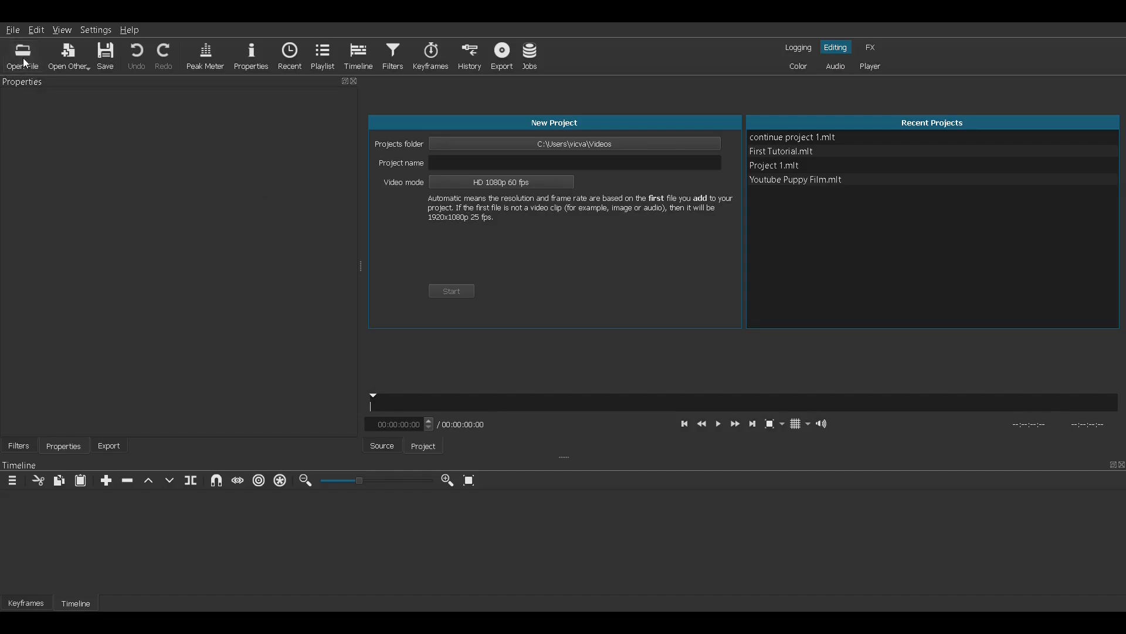
mouse_move(439, 203)
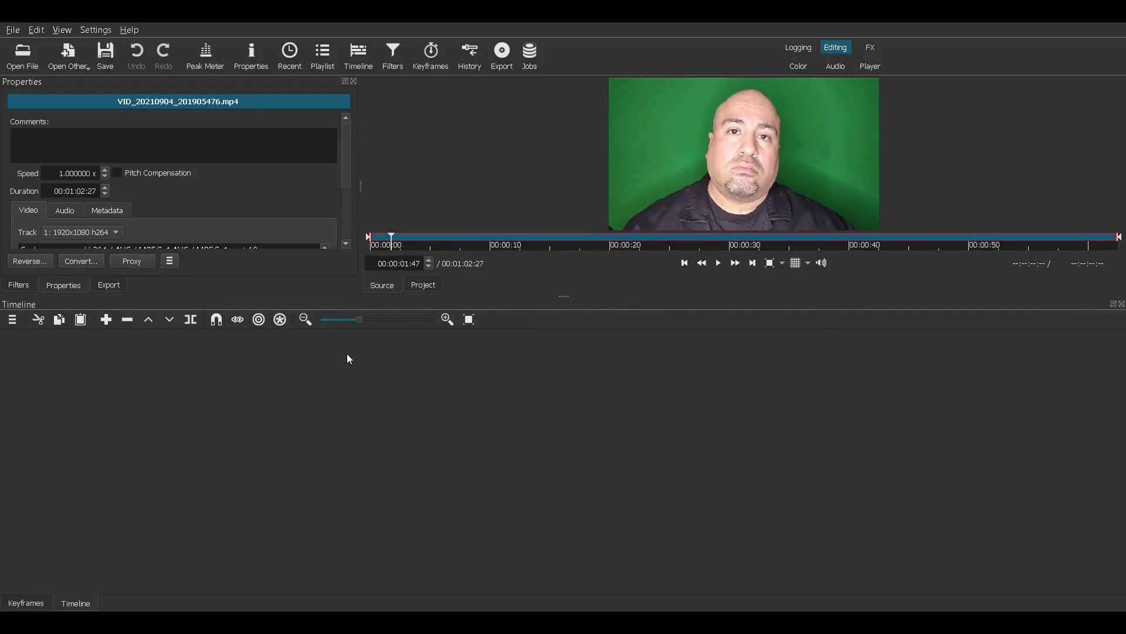
mouse_move(718, 192)
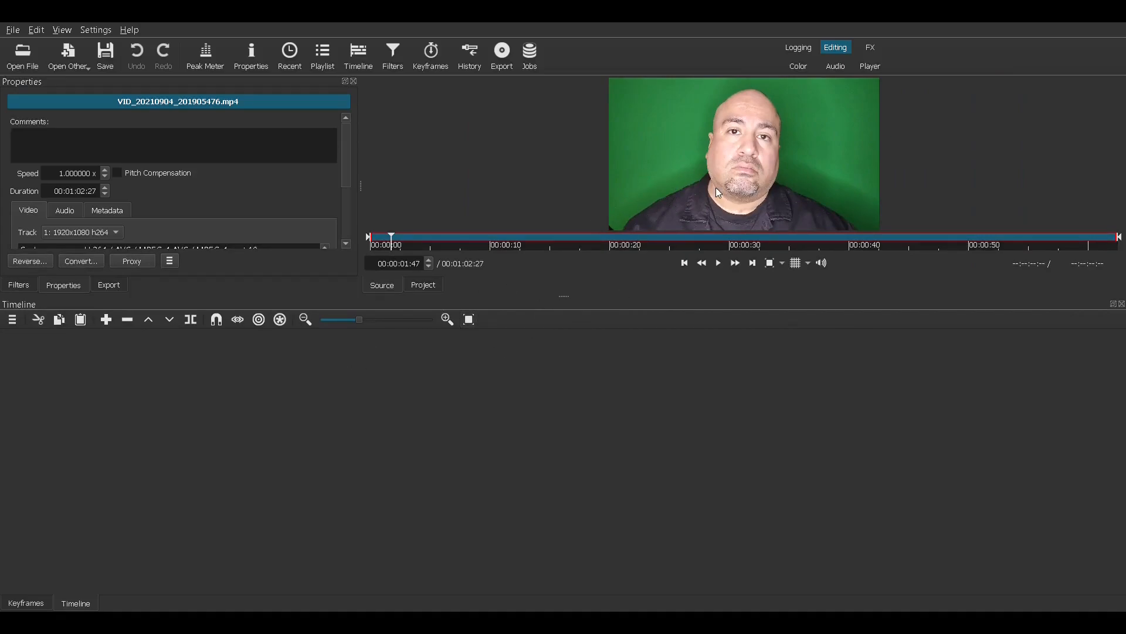
mouse_move(804, 142)
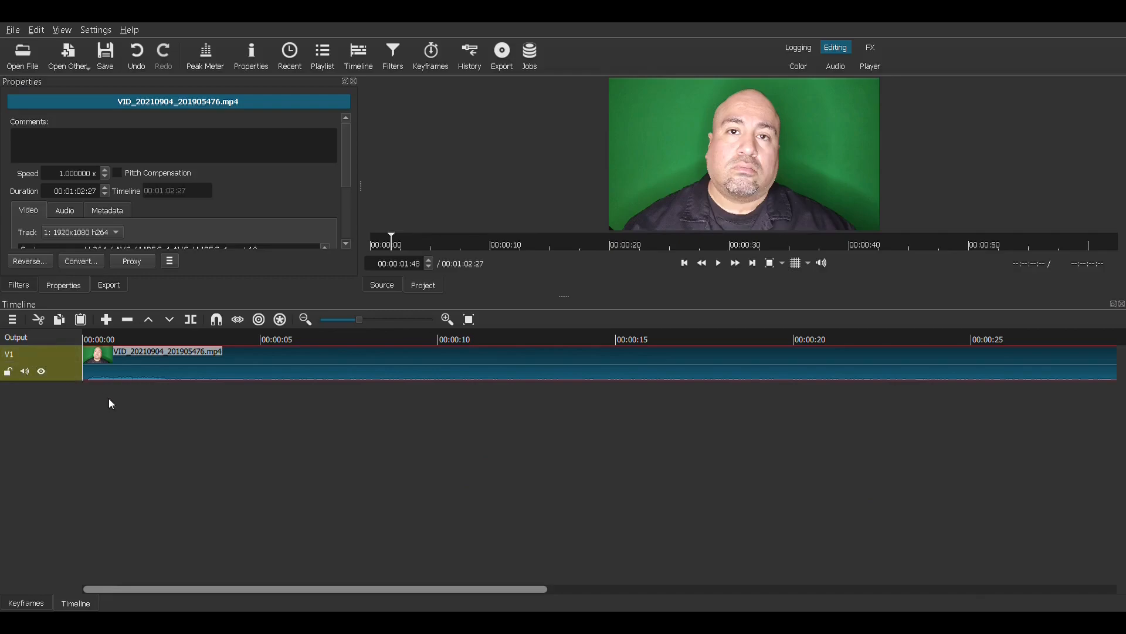
Add video tracks V2, V3 and V4 above the green-screen clip's track
right_click(111, 404)
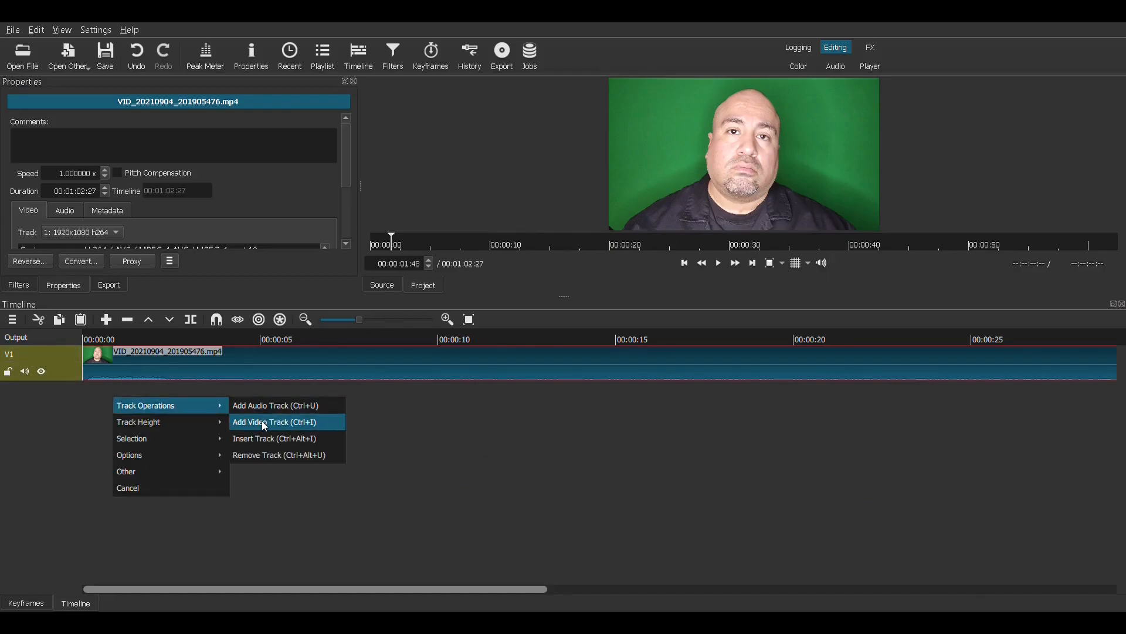
click(274, 422)
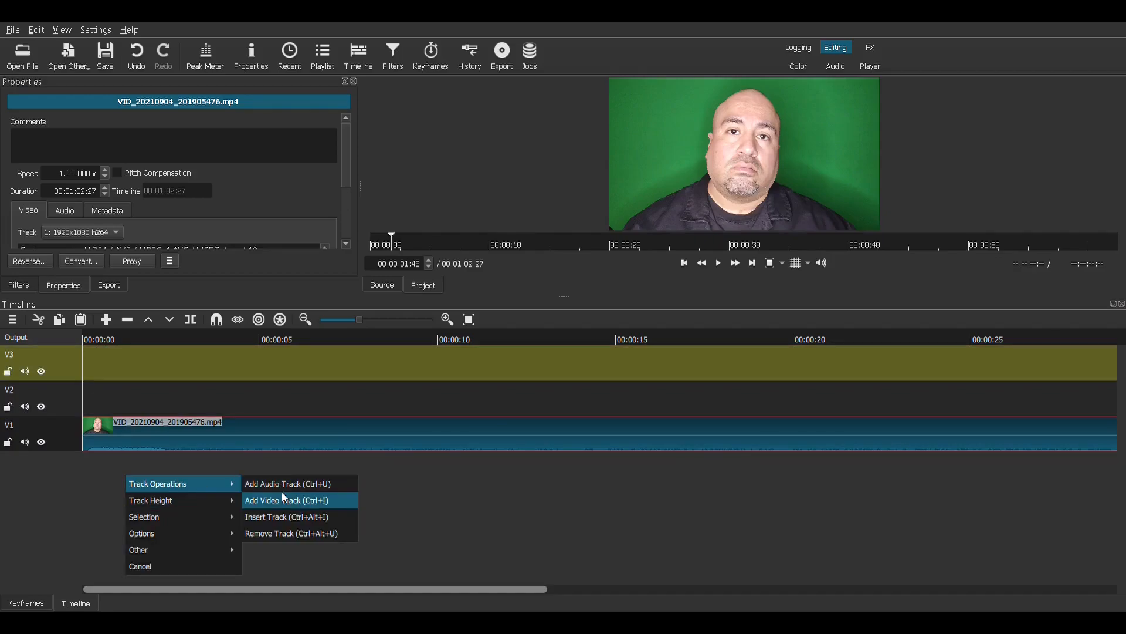
click(287, 499)
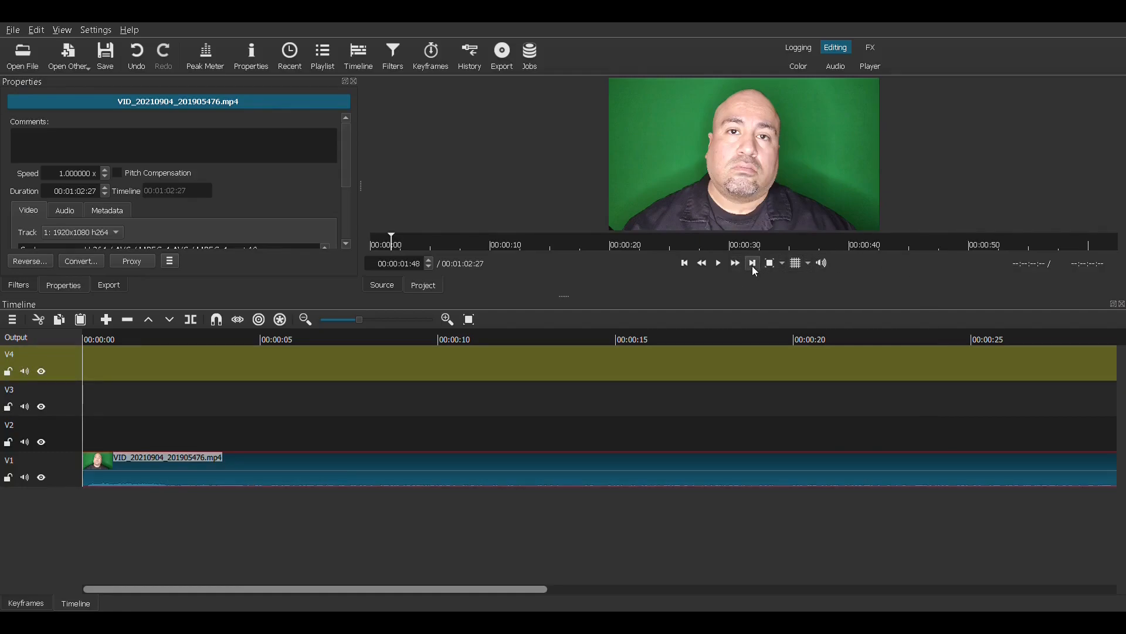
click(752, 262)
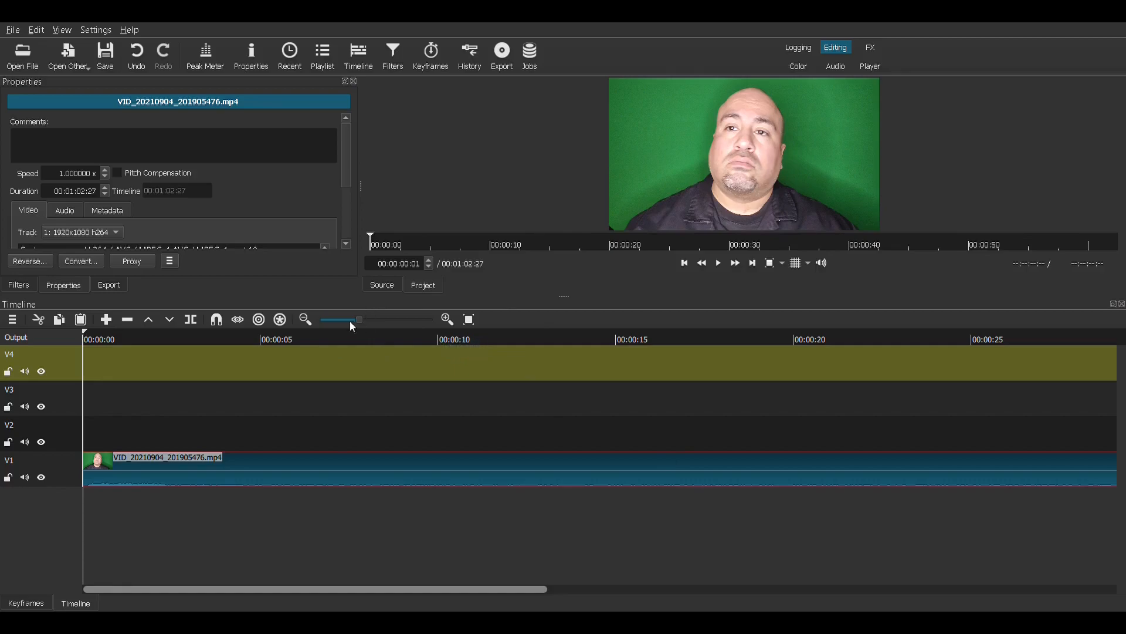
Zoom the timeline out and split the green-screen clip at several points, including around 36 and 50 seconds
click(304, 320)
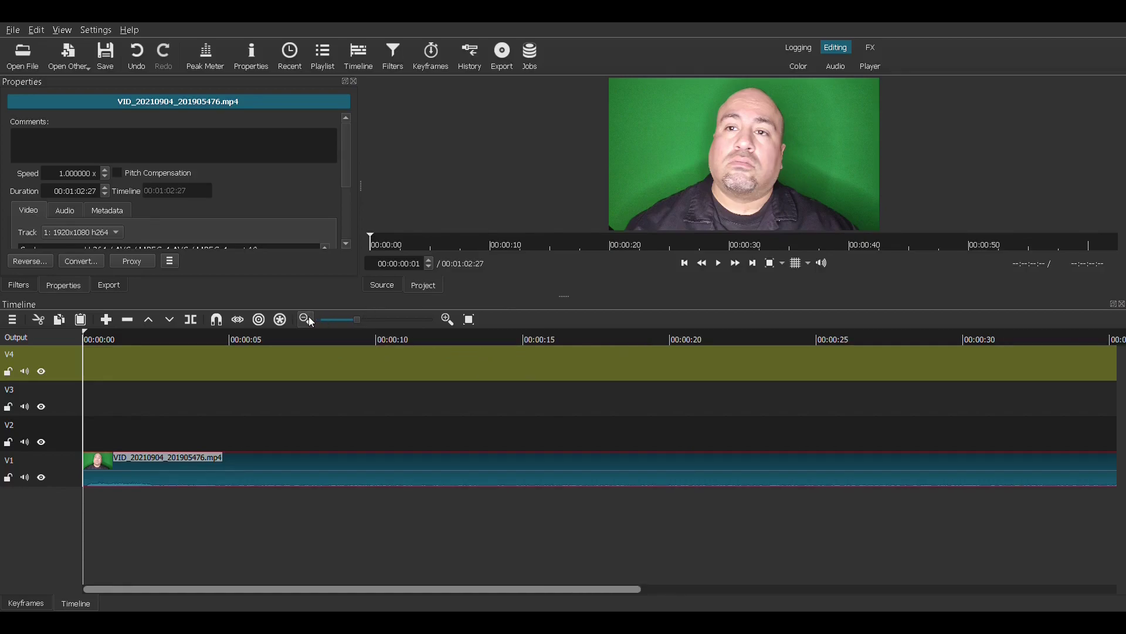
click(304, 320)
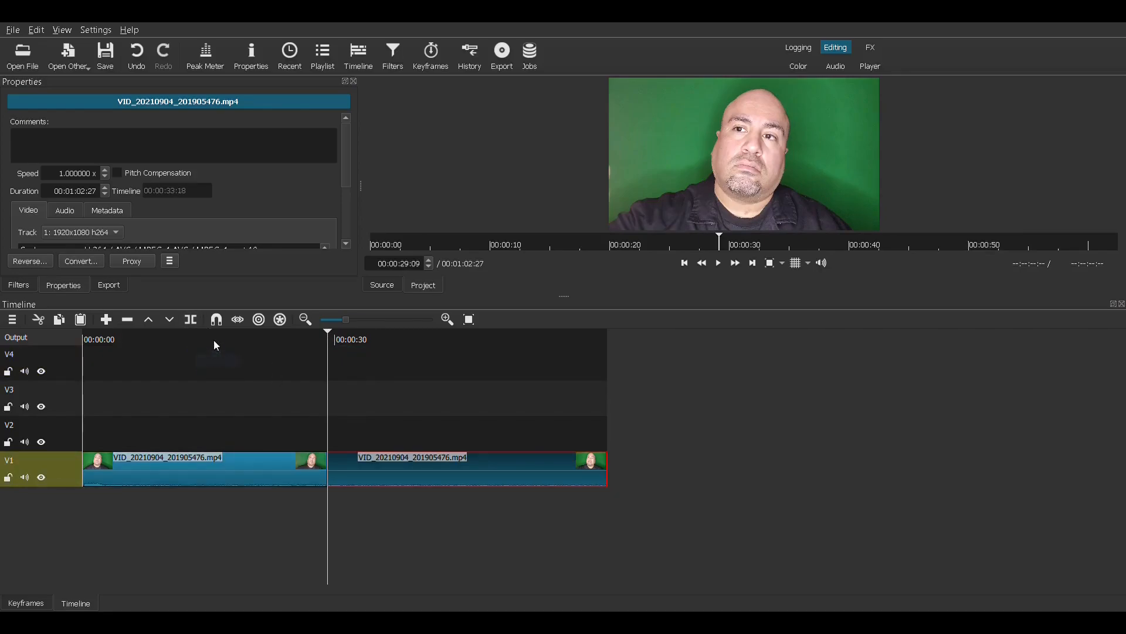
click(184, 340)
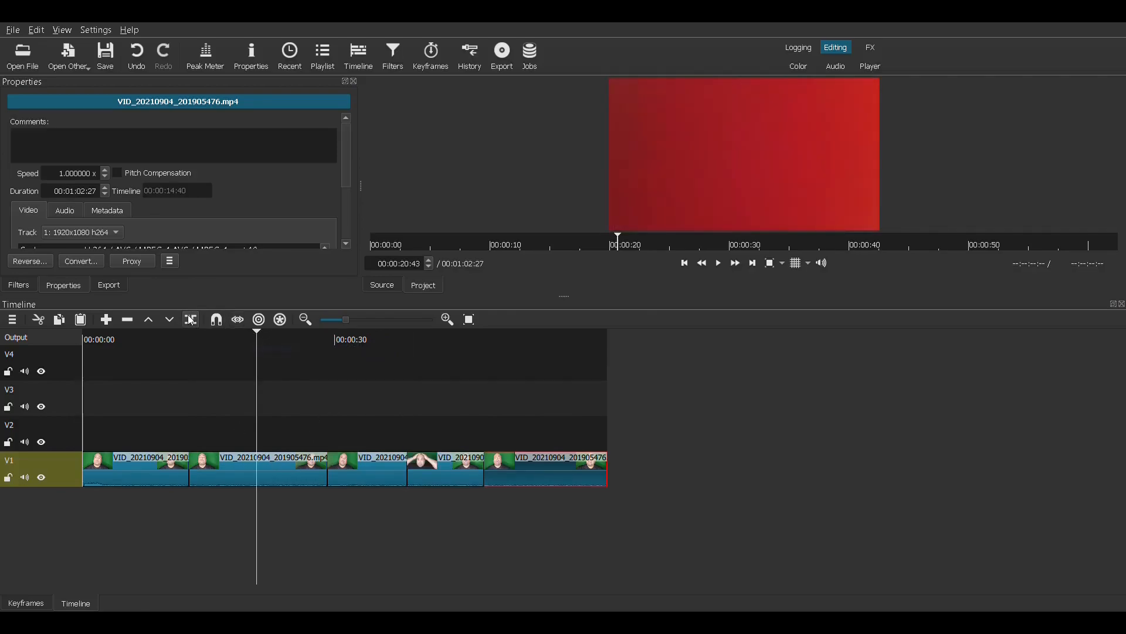
click(546, 339)
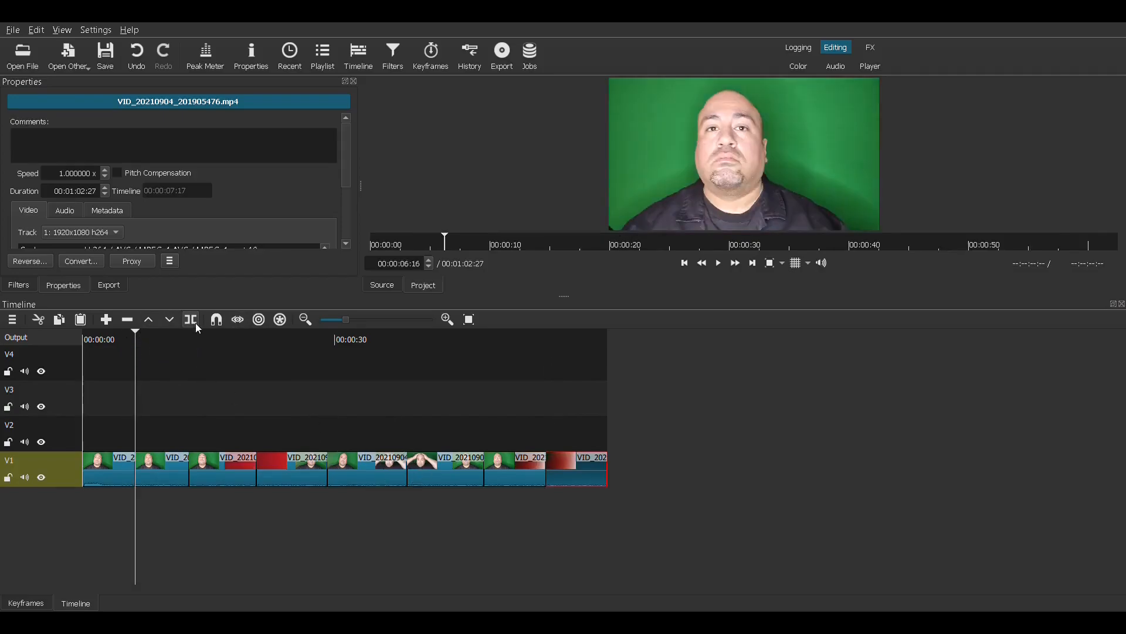
click(166, 339)
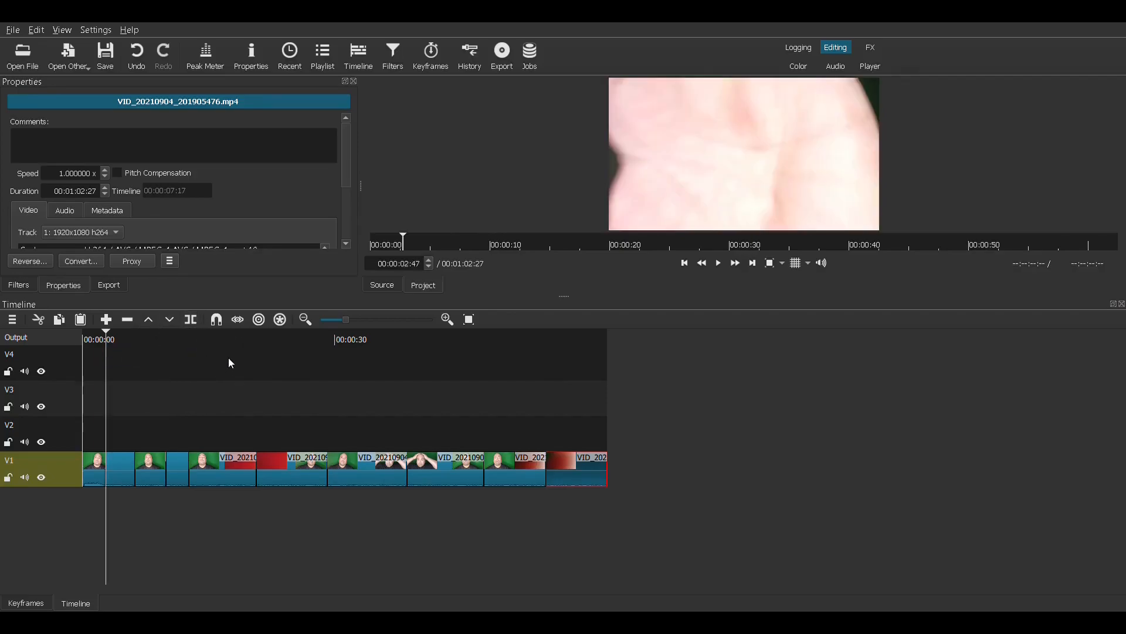
click(230, 339)
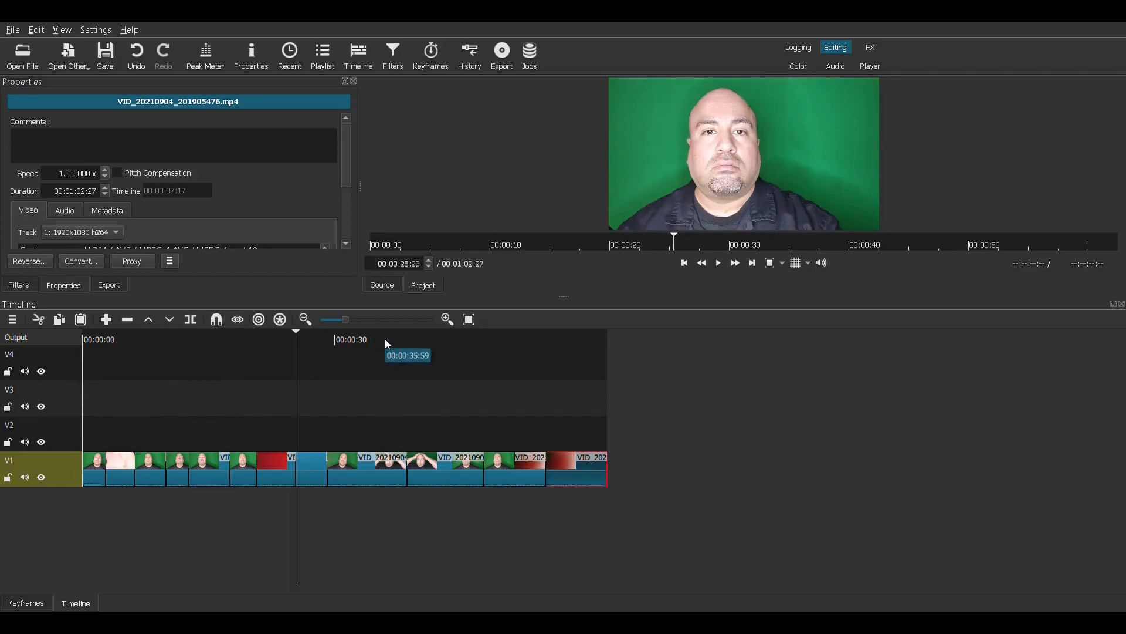
click(454, 340)
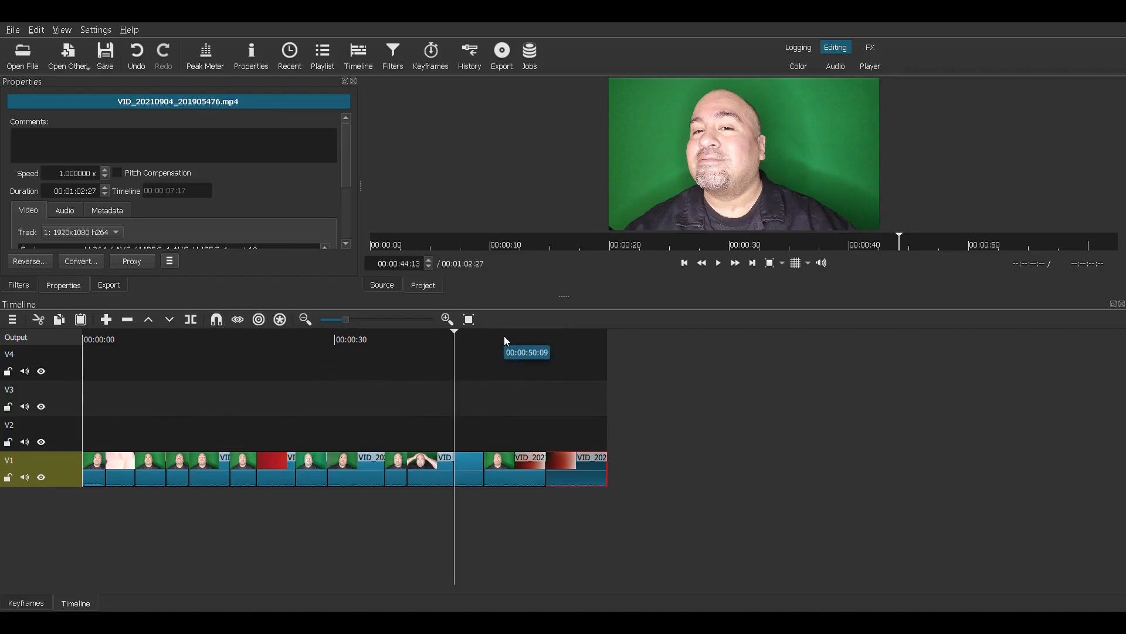
click(504, 339)
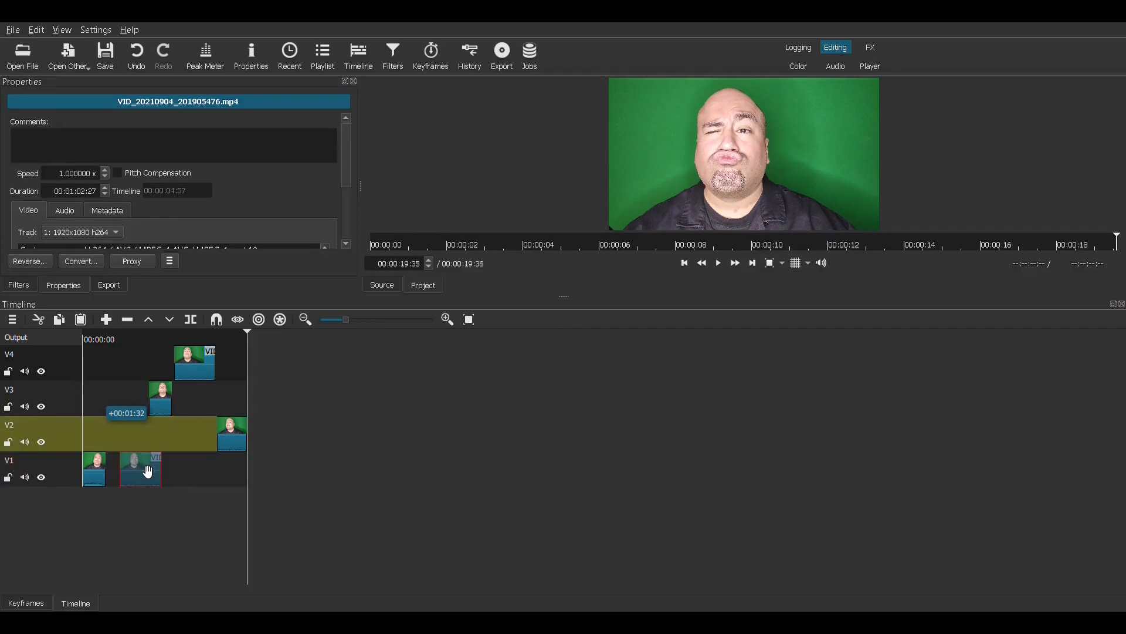
Zoom the timeline in two levels for a larger view of the clips
click(446, 319)
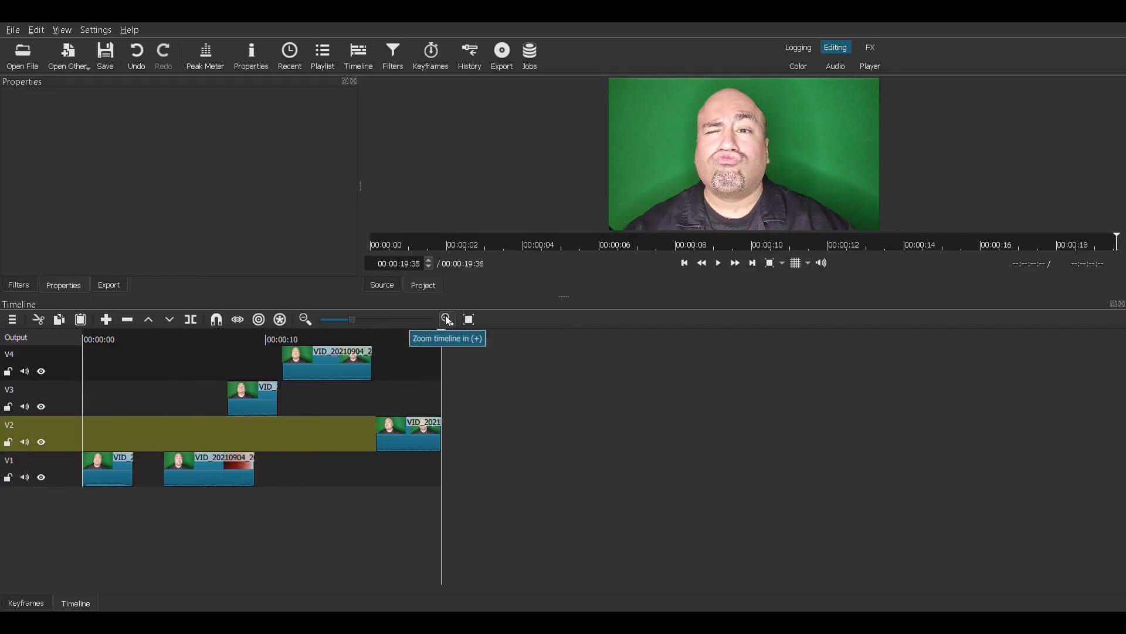
click(446, 320)
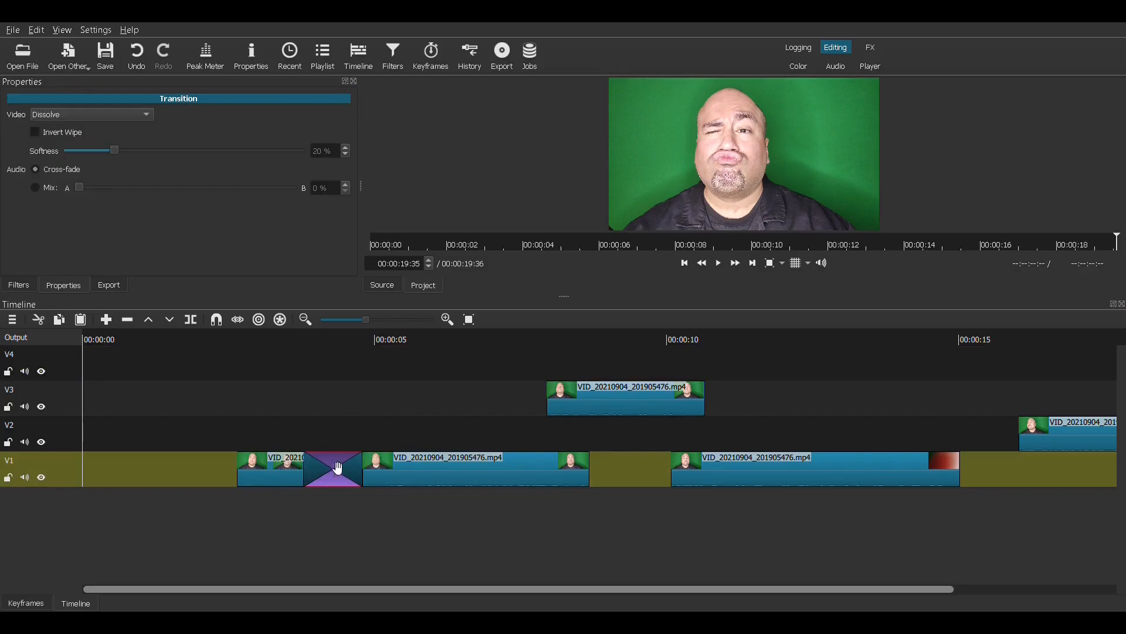
click(293, 339)
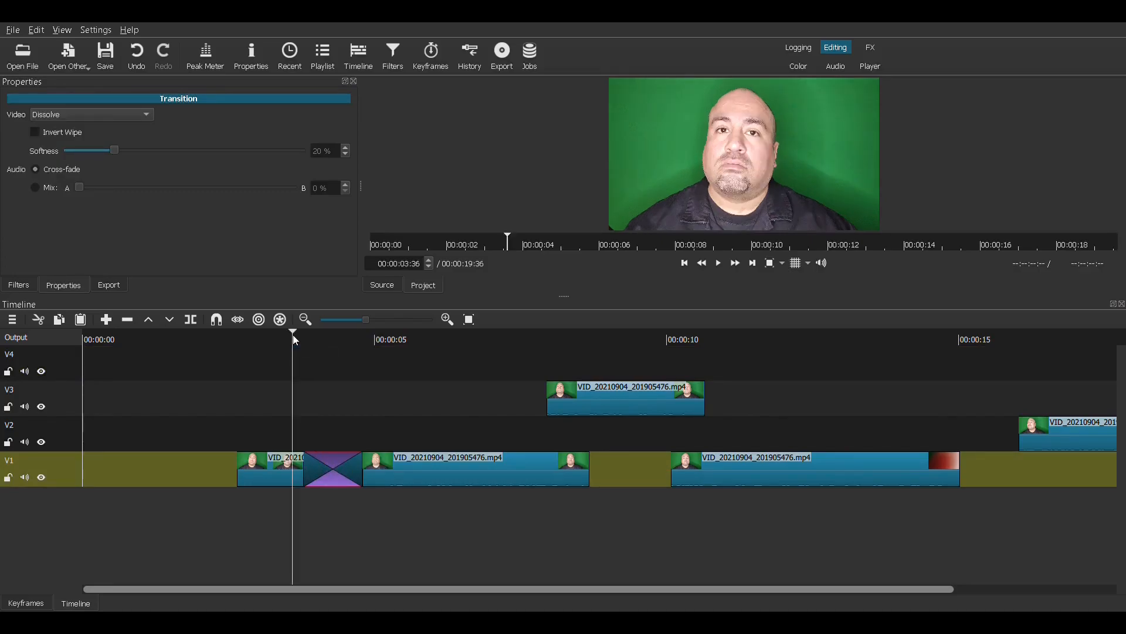
click(717, 263)
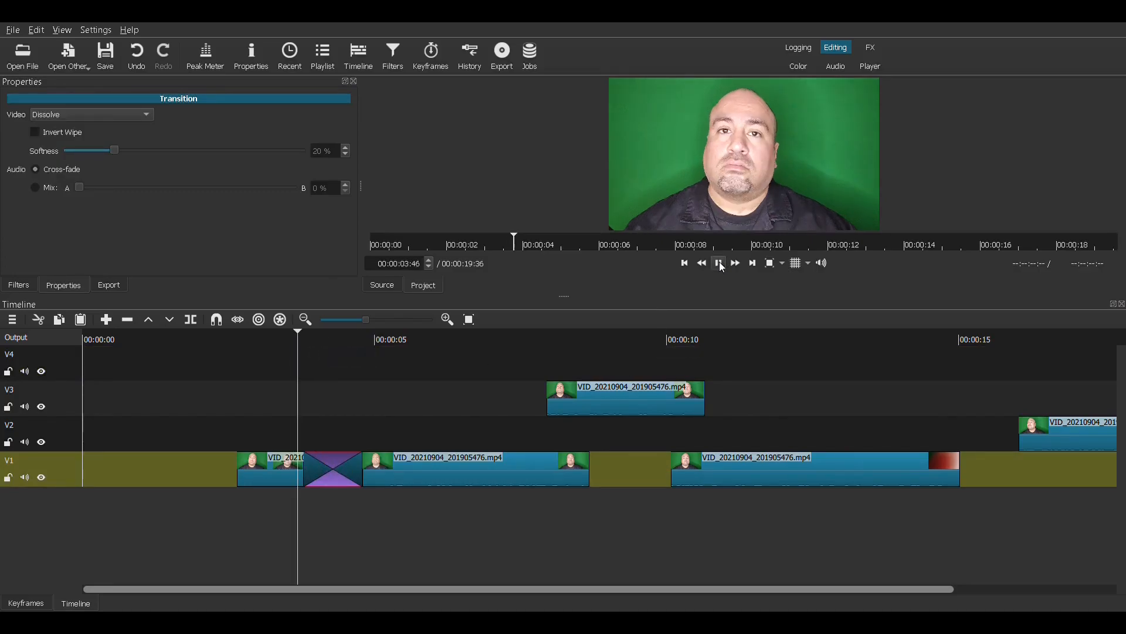
click(718, 263)
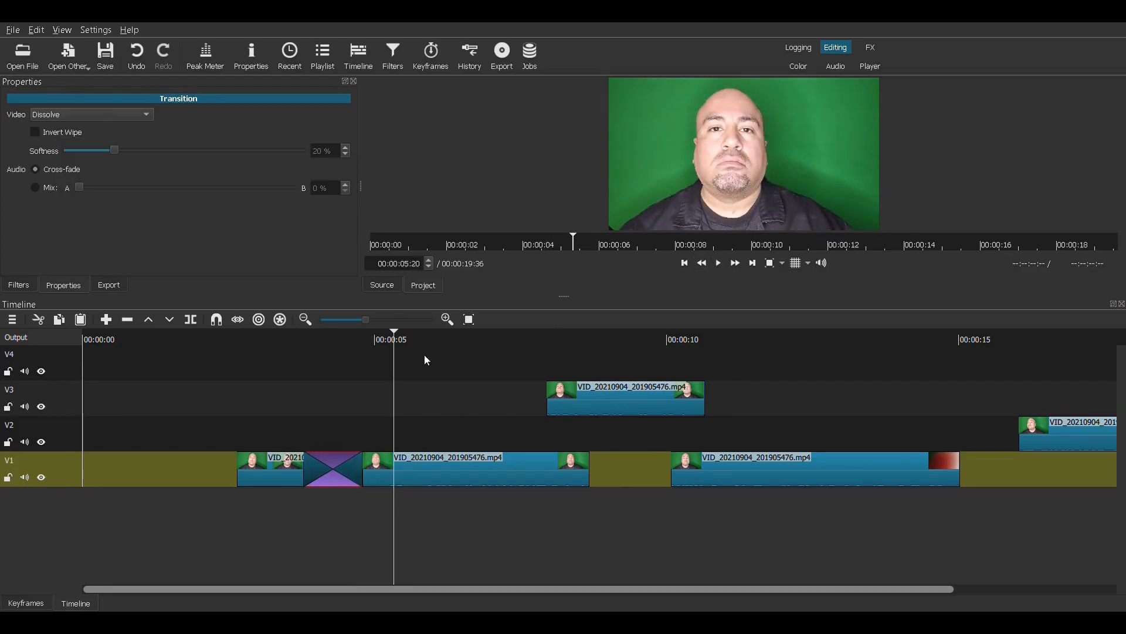
click(717, 262)
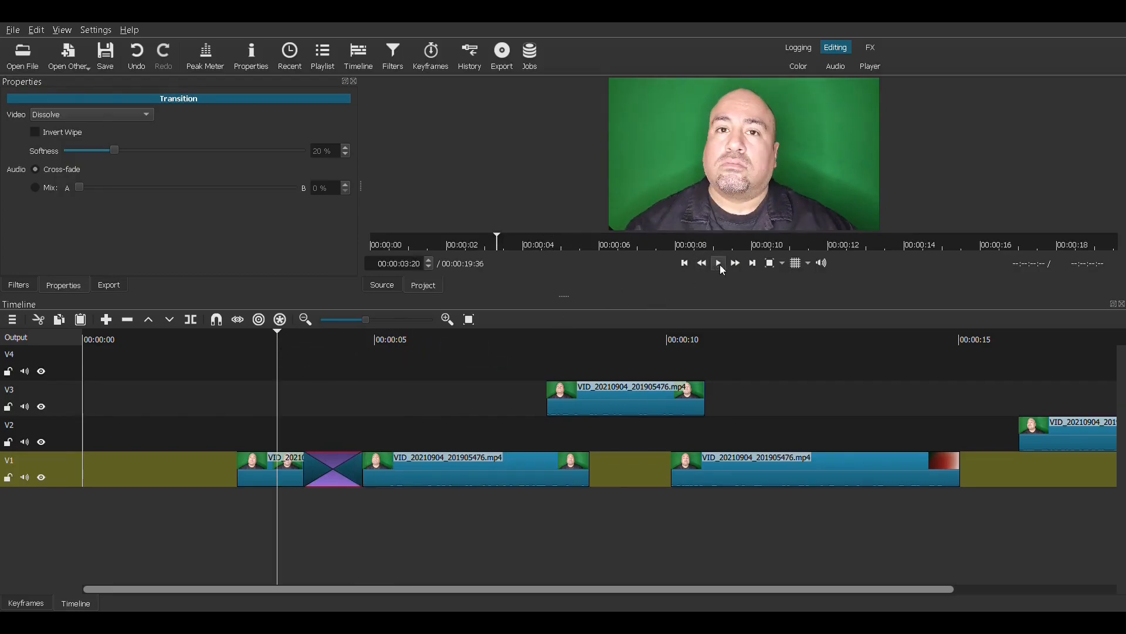
click(718, 262)
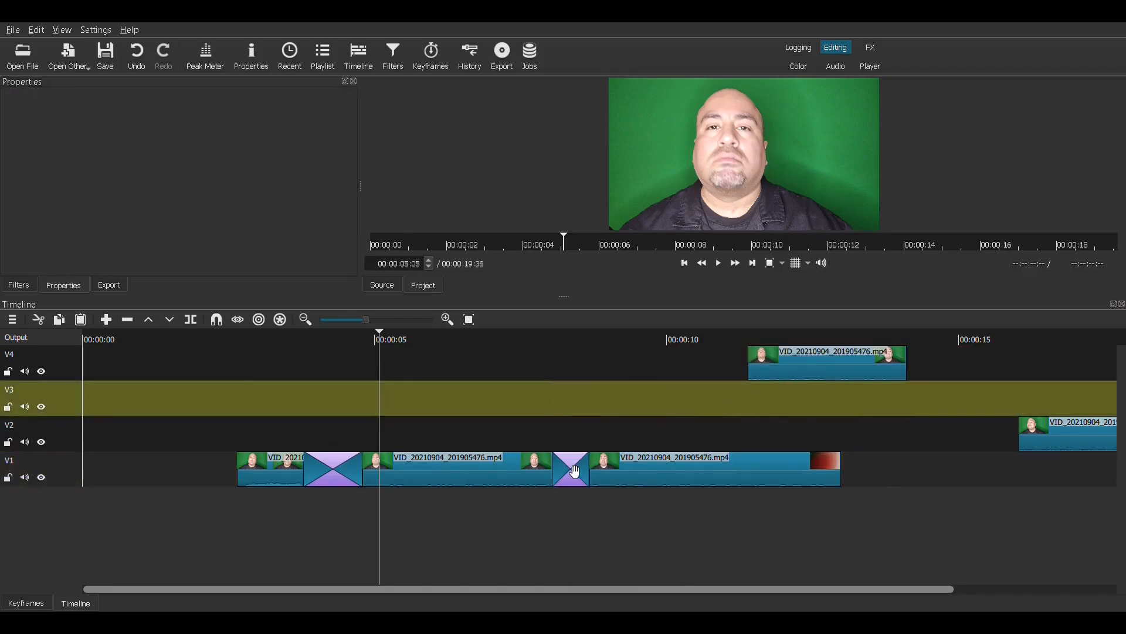
Preview the second transition, then overlap the next clip on V1 to form a third dissolve
click(571, 471)
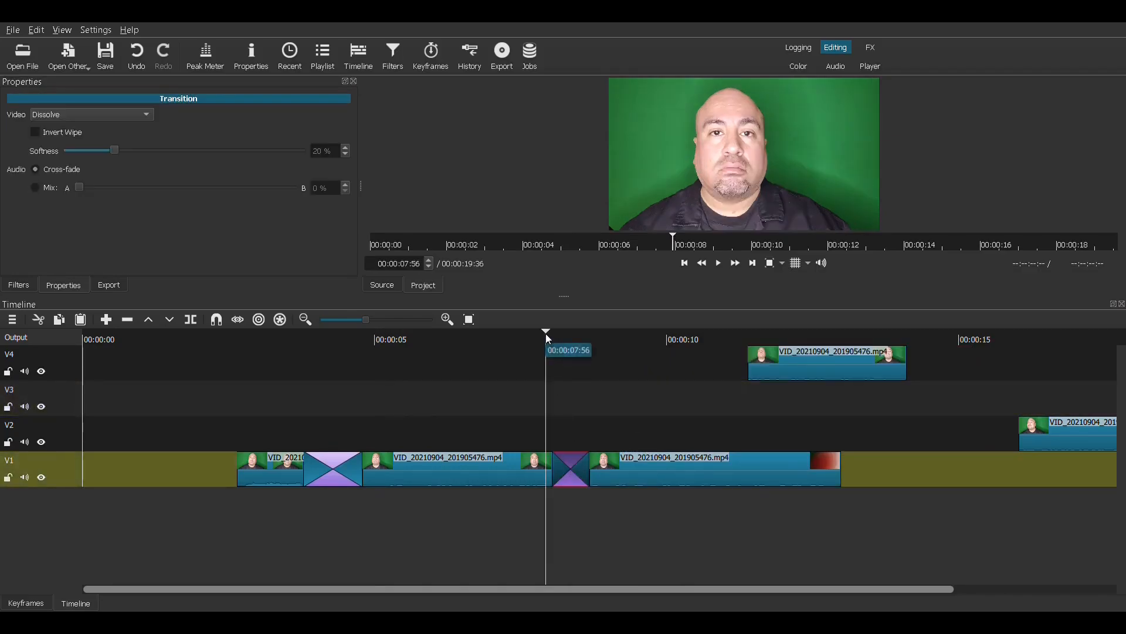
click(718, 262)
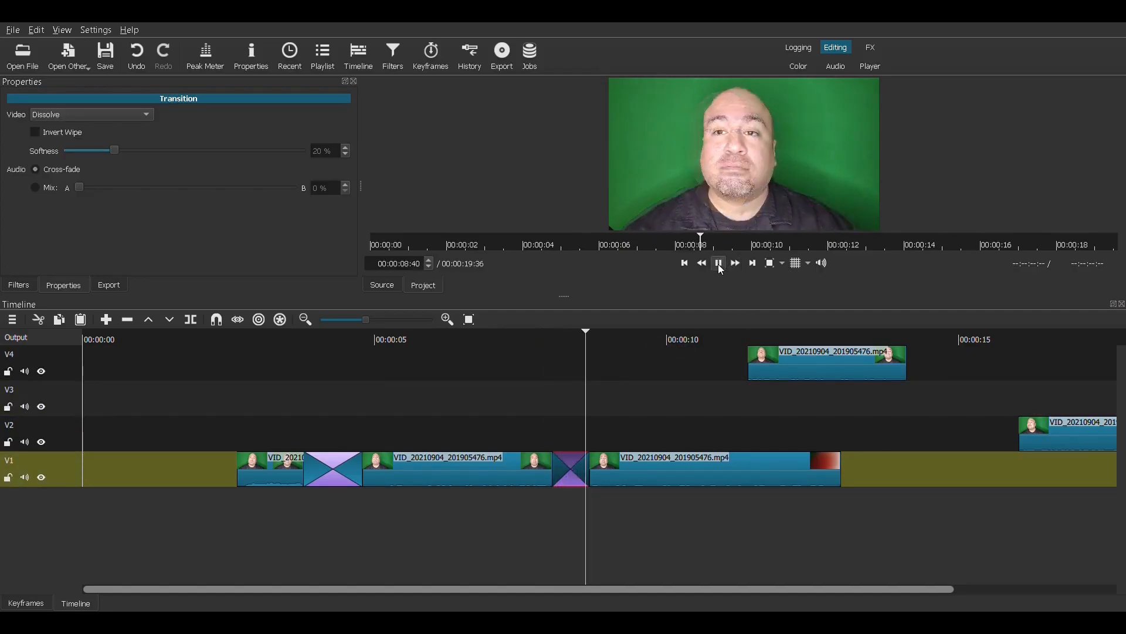
click(718, 263)
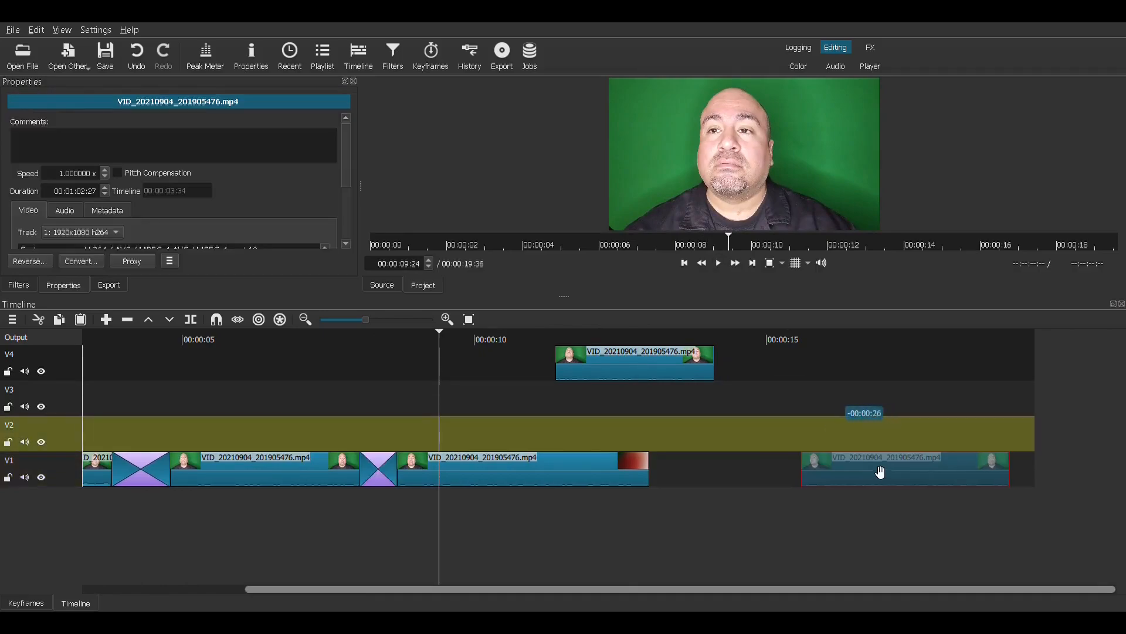
click(746, 469)
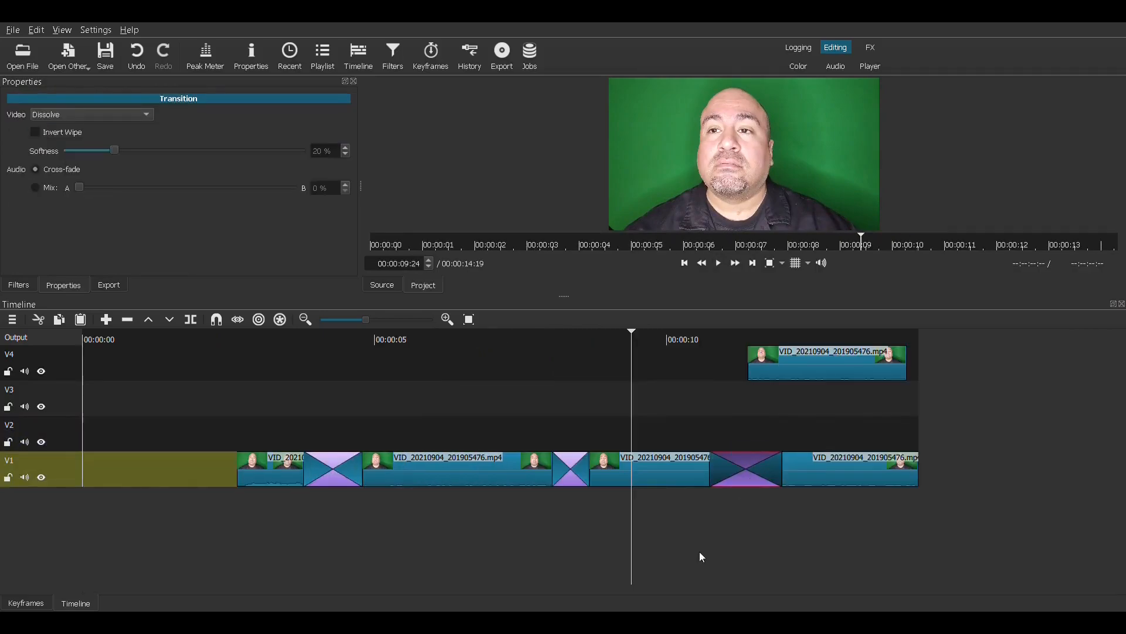
mouse_move(817, 413)
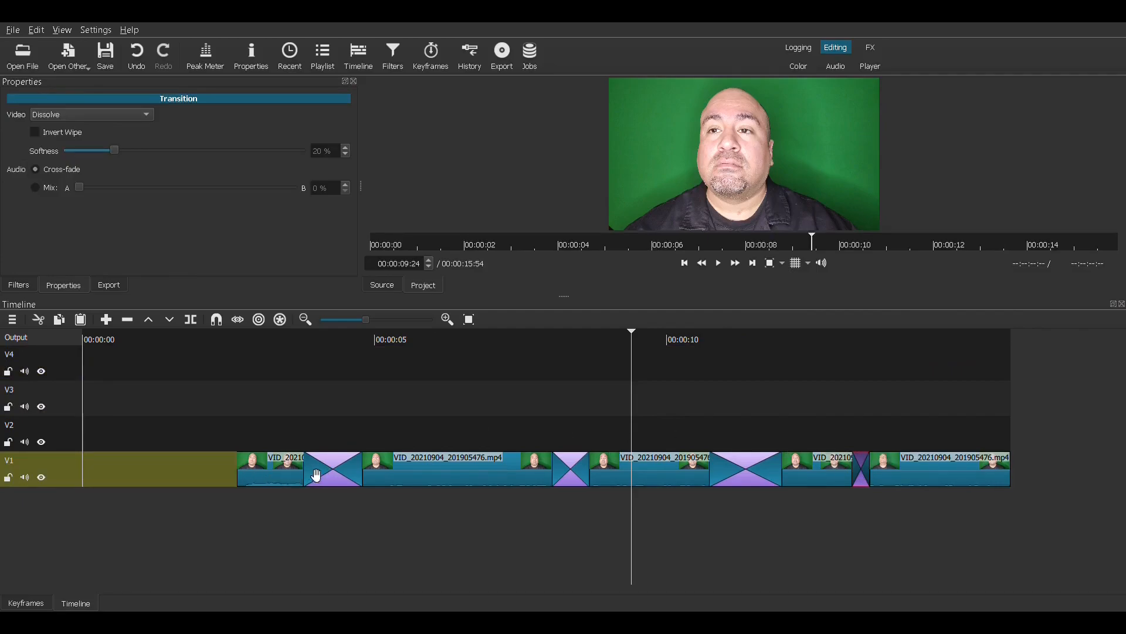
mouse_move(346, 479)
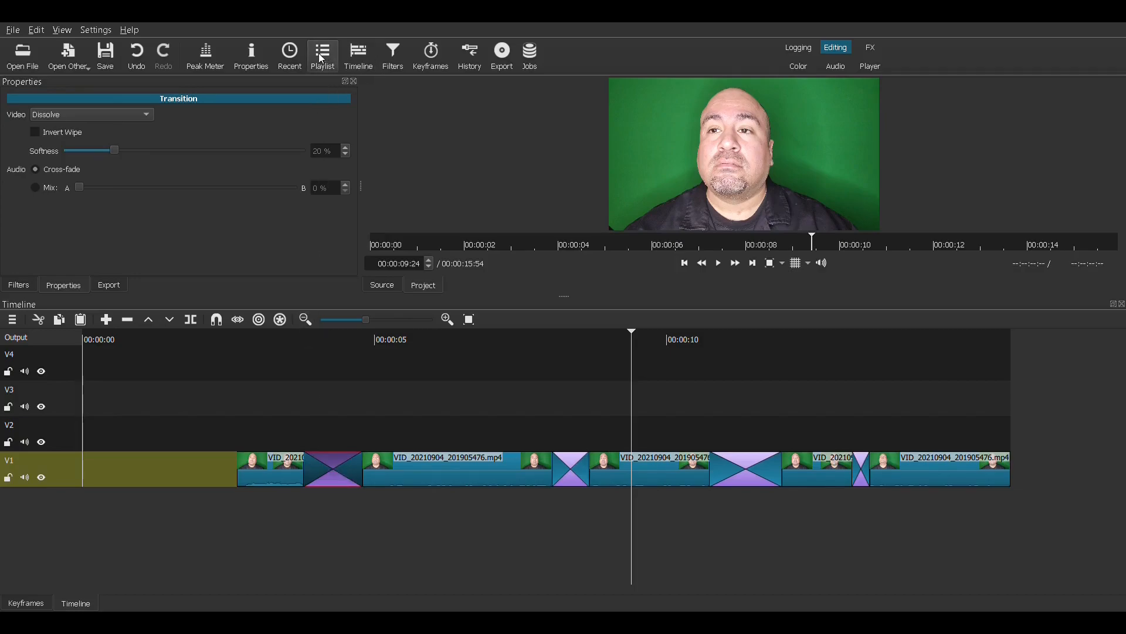
mouse_move(250, 56)
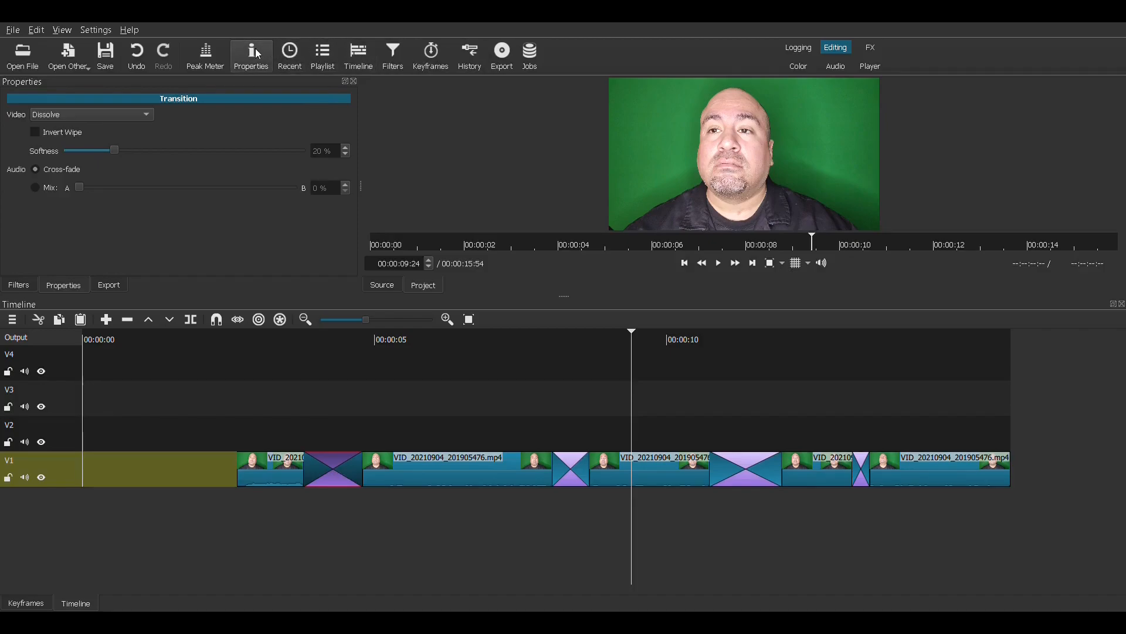
mouse_move(141, 124)
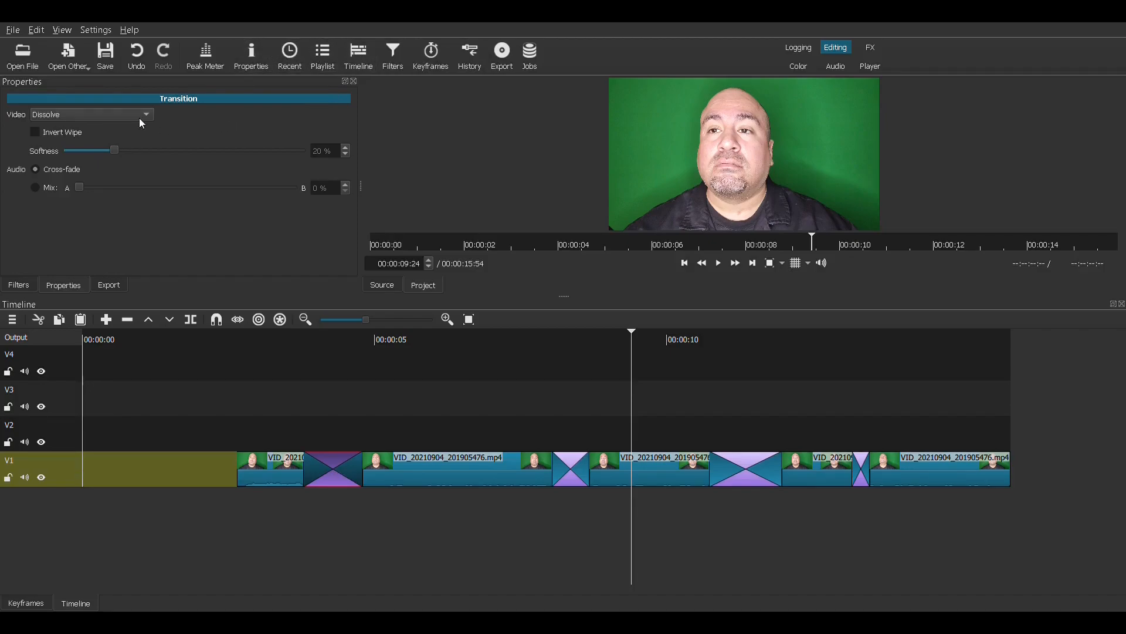
mouse_move(146, 119)
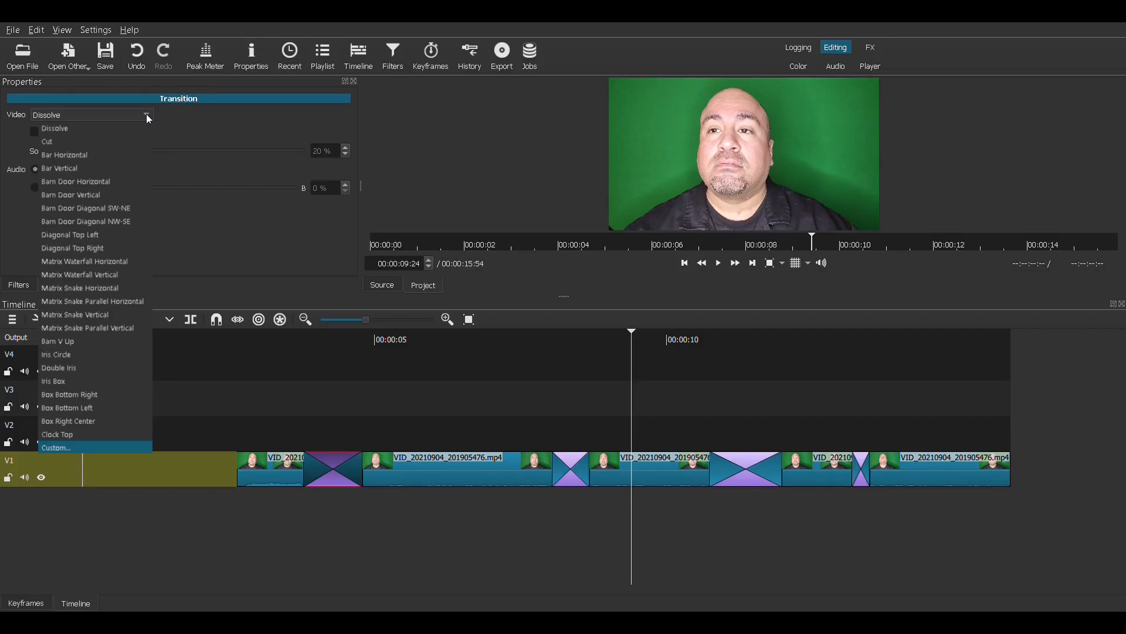
mouse_move(68, 115)
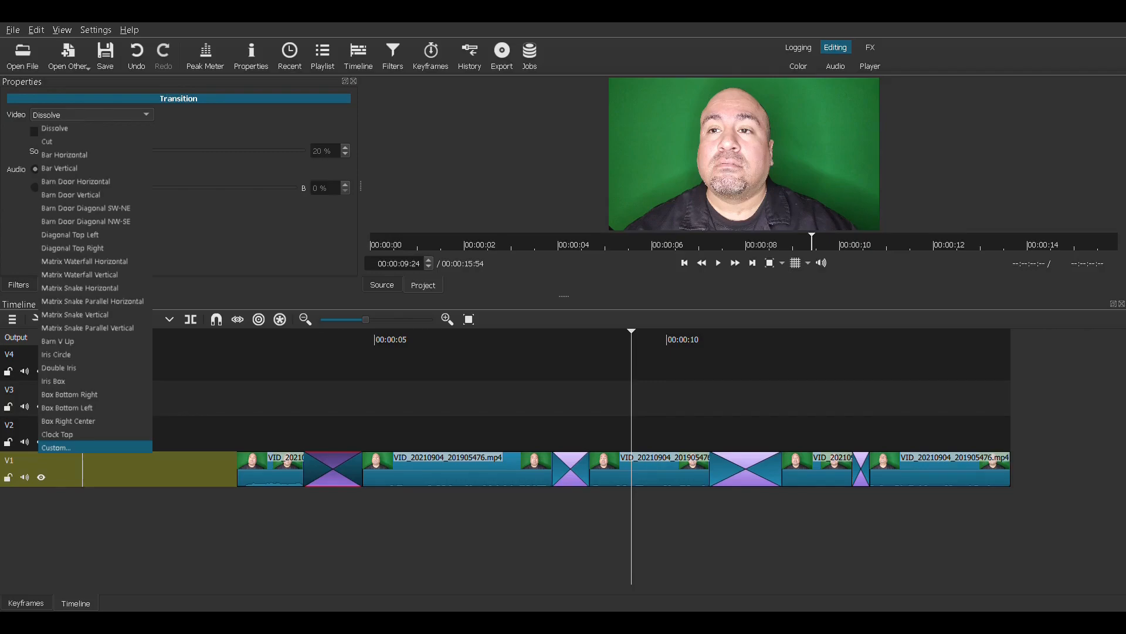
Replace the two dissolves with Diagonal Top Left and Matrix Waterfall Vertical wipes
click(69, 234)
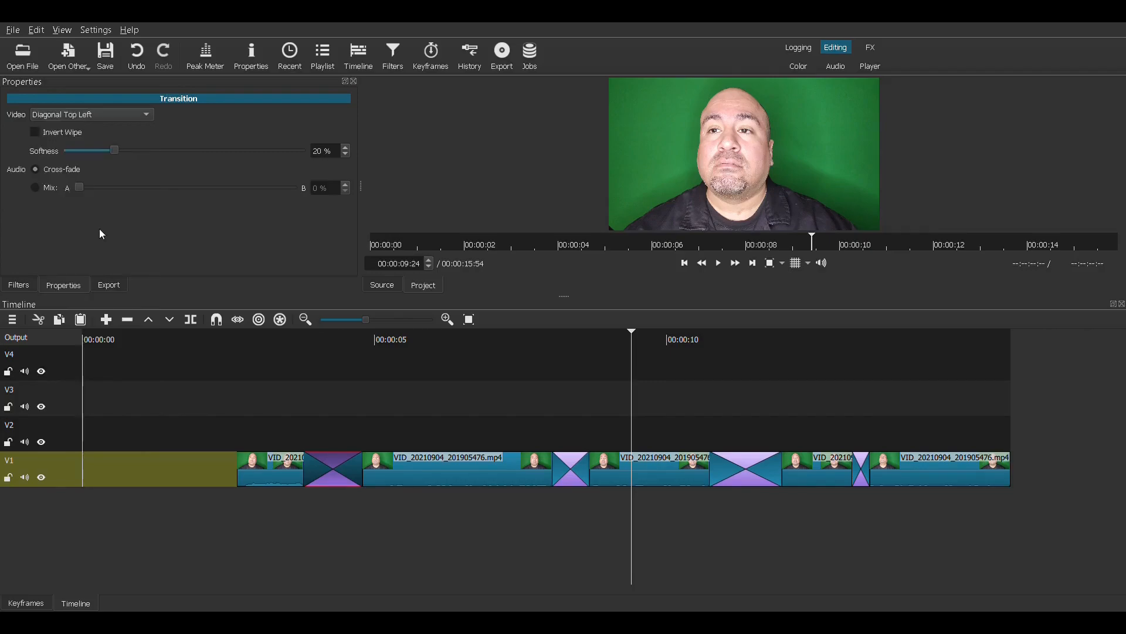
click(89, 114)
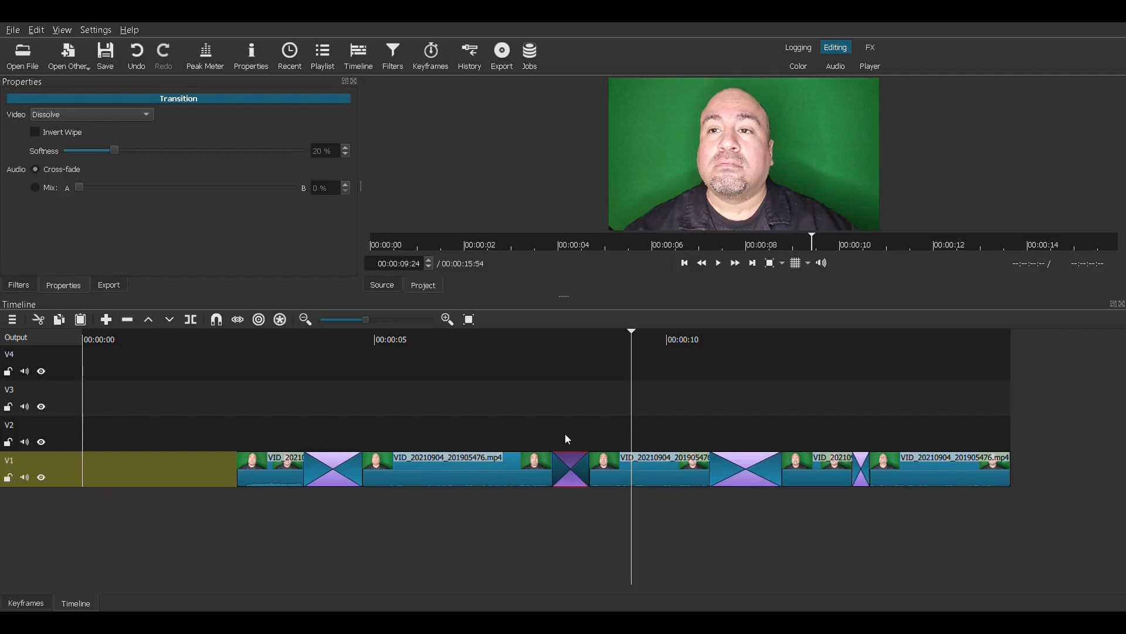
click(89, 114)
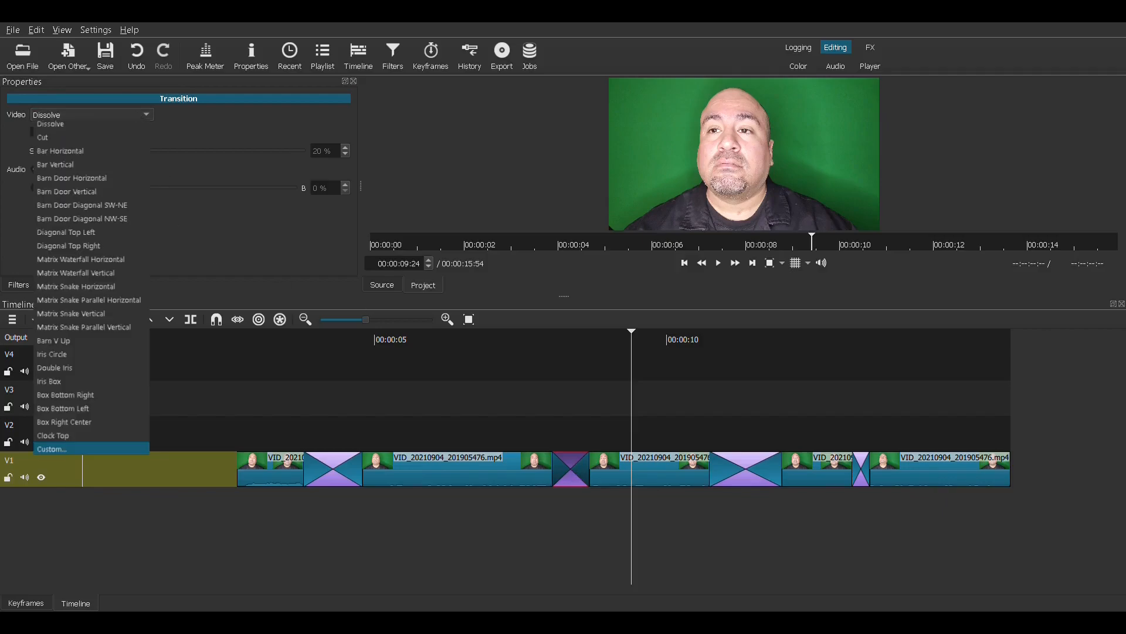
click(76, 272)
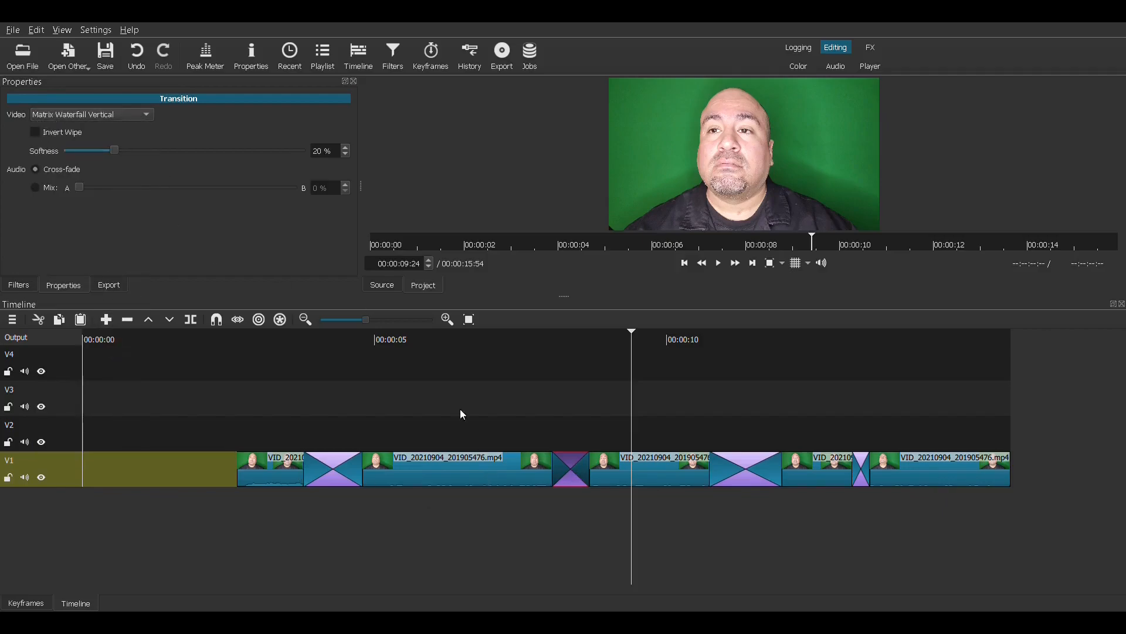
Cut the middle clip out of the sequence and make its transition an Iris Box wipe
click(392, 339)
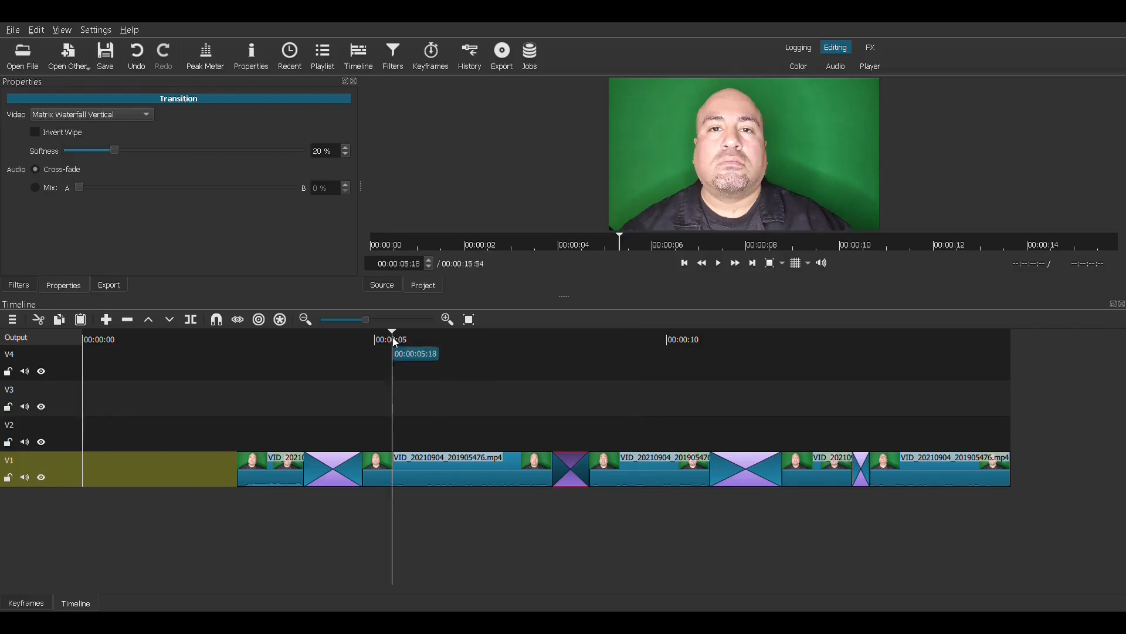
mouse_move(509, 341)
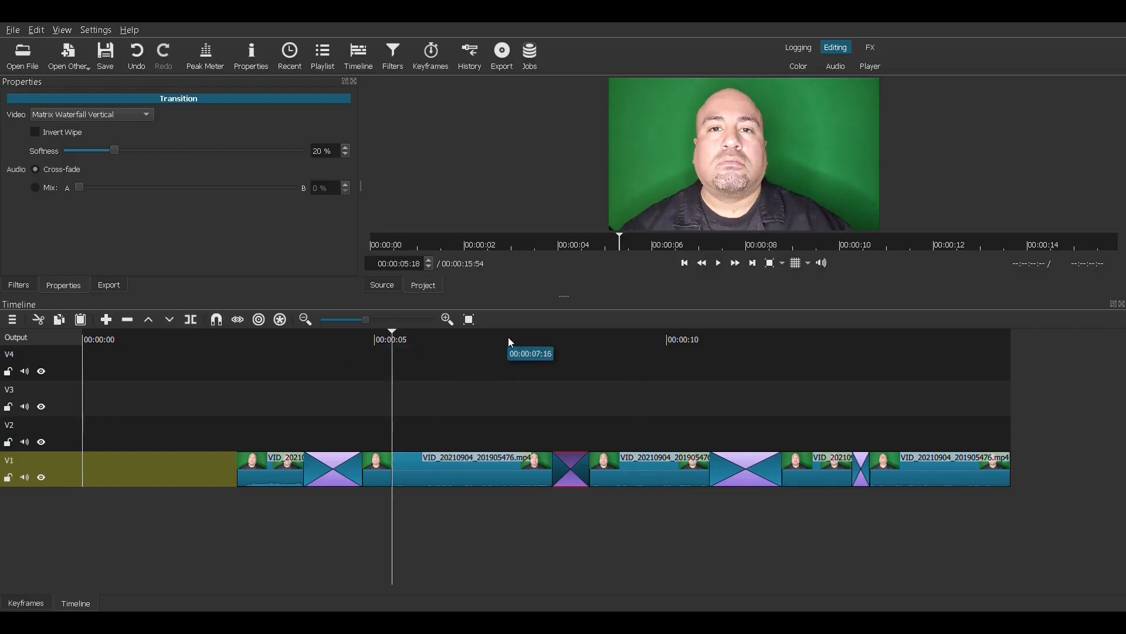
click(521, 339)
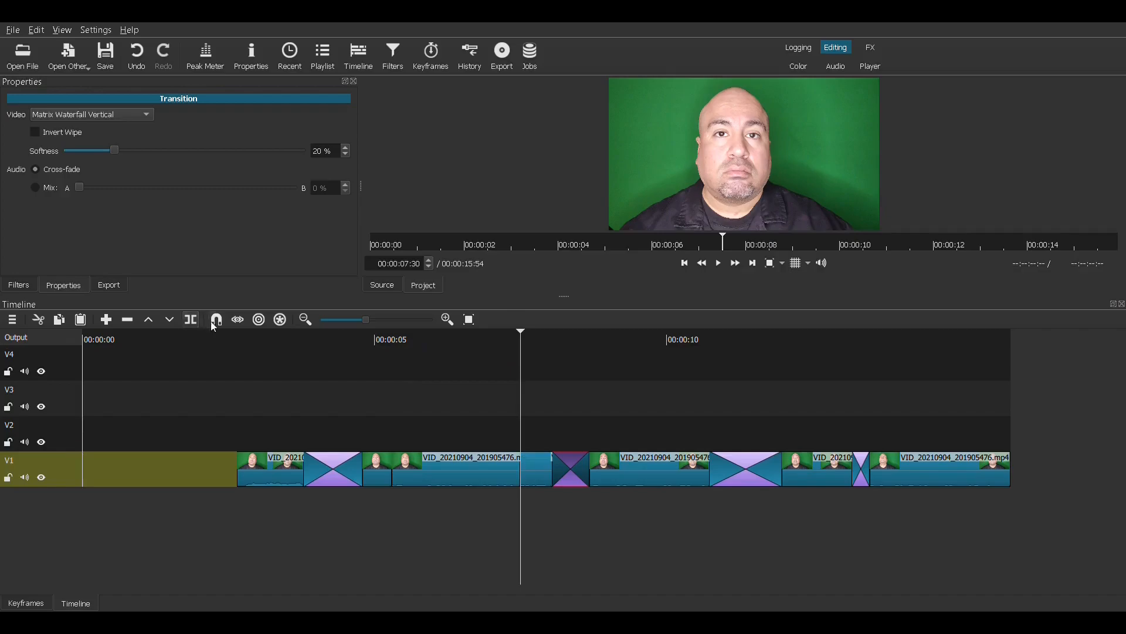
right_click(467, 471)
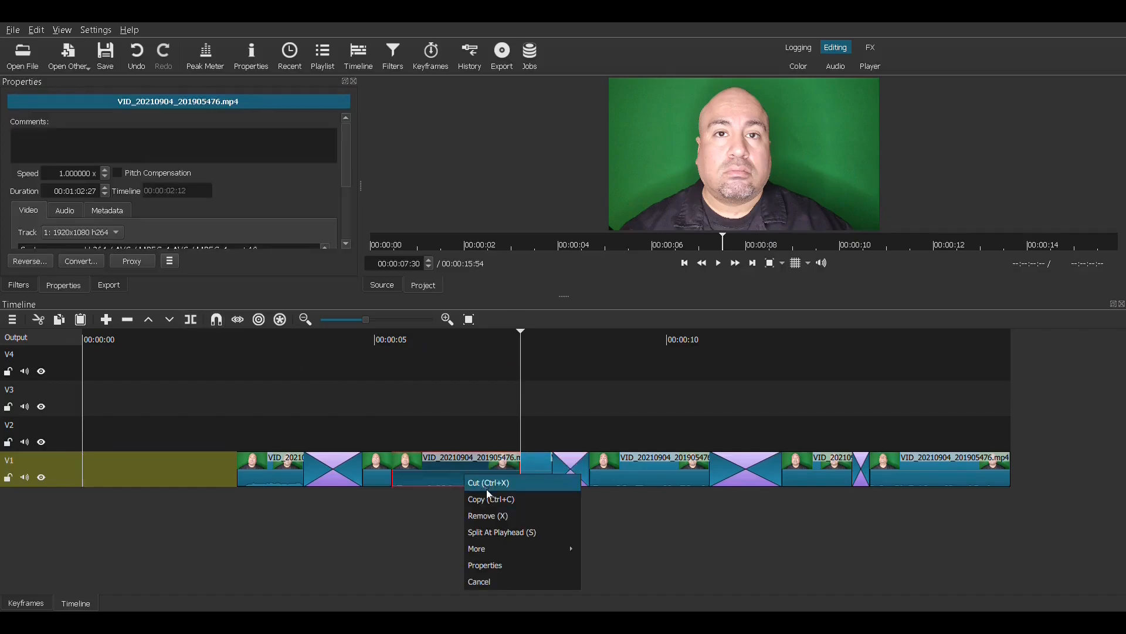
click(487, 515)
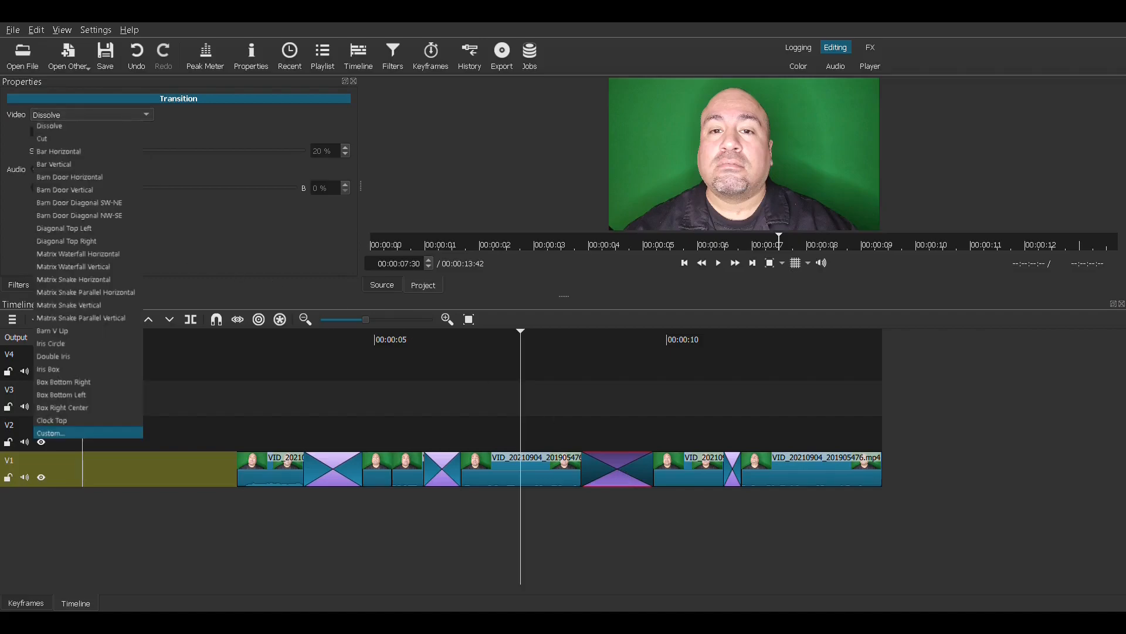
click(48, 369)
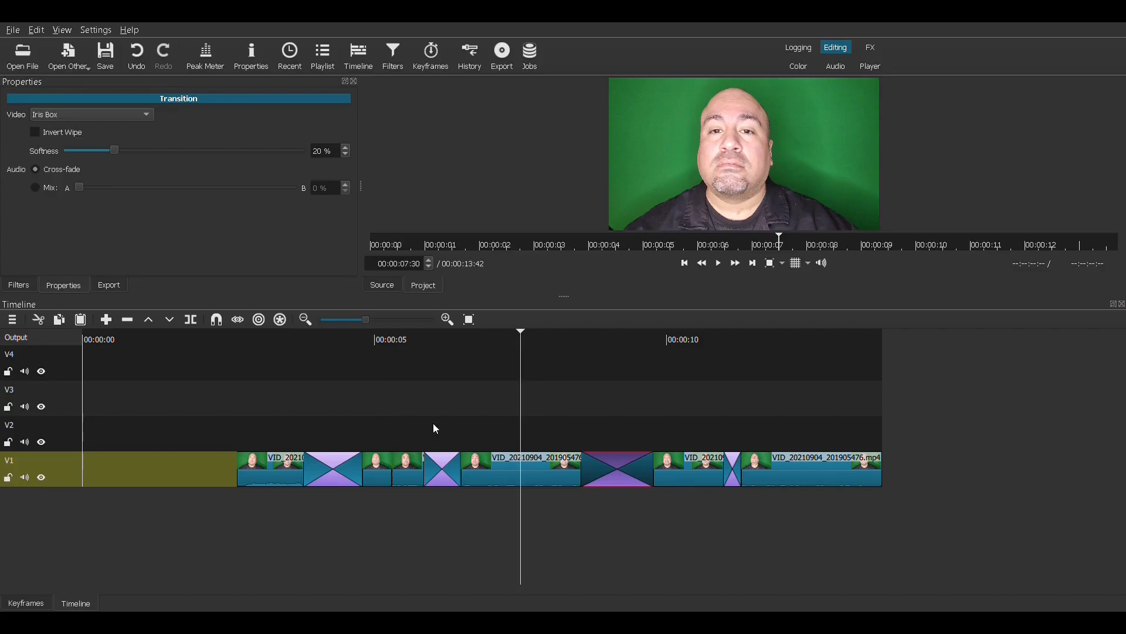
mouse_move(492, 355)
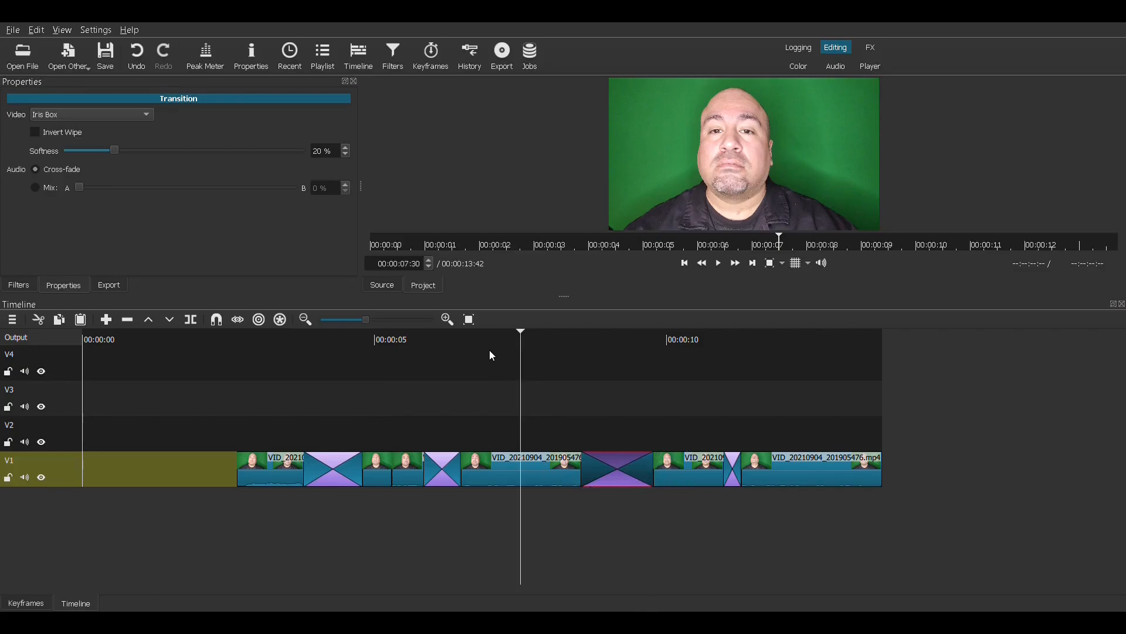
Cut out the piece after the playhead at about eight seconds
click(486, 339)
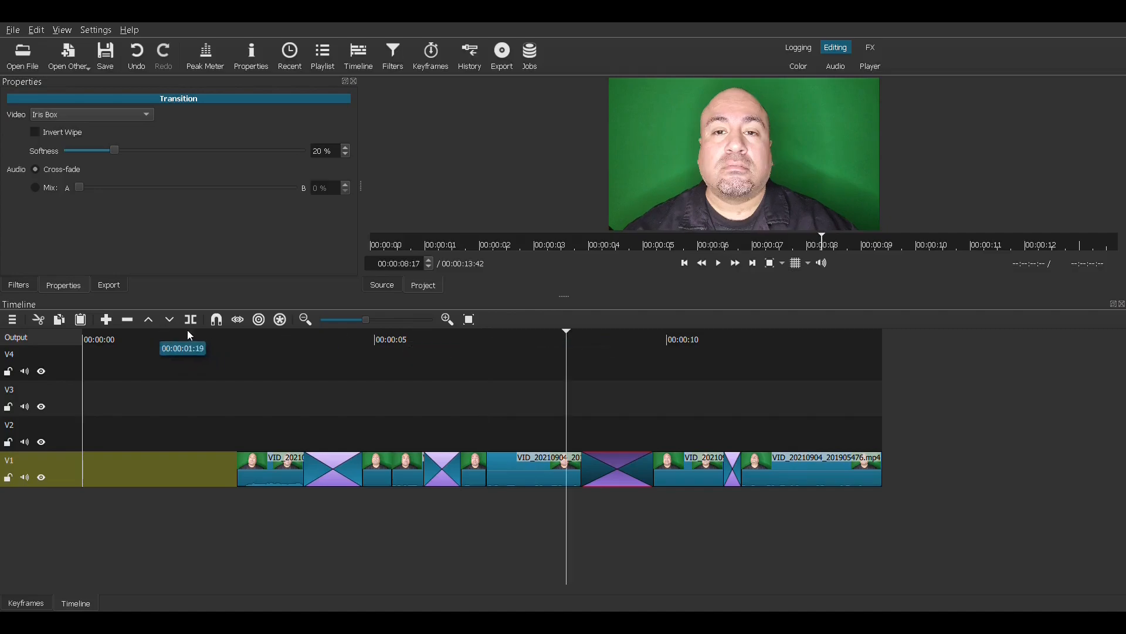
right_click(528, 467)
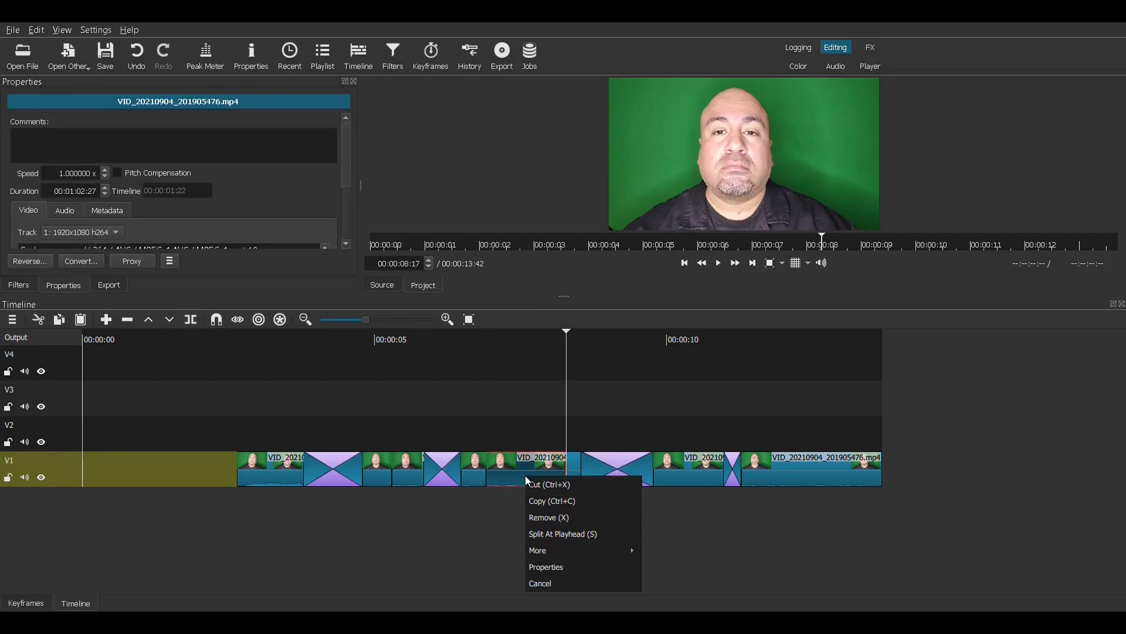
click(548, 518)
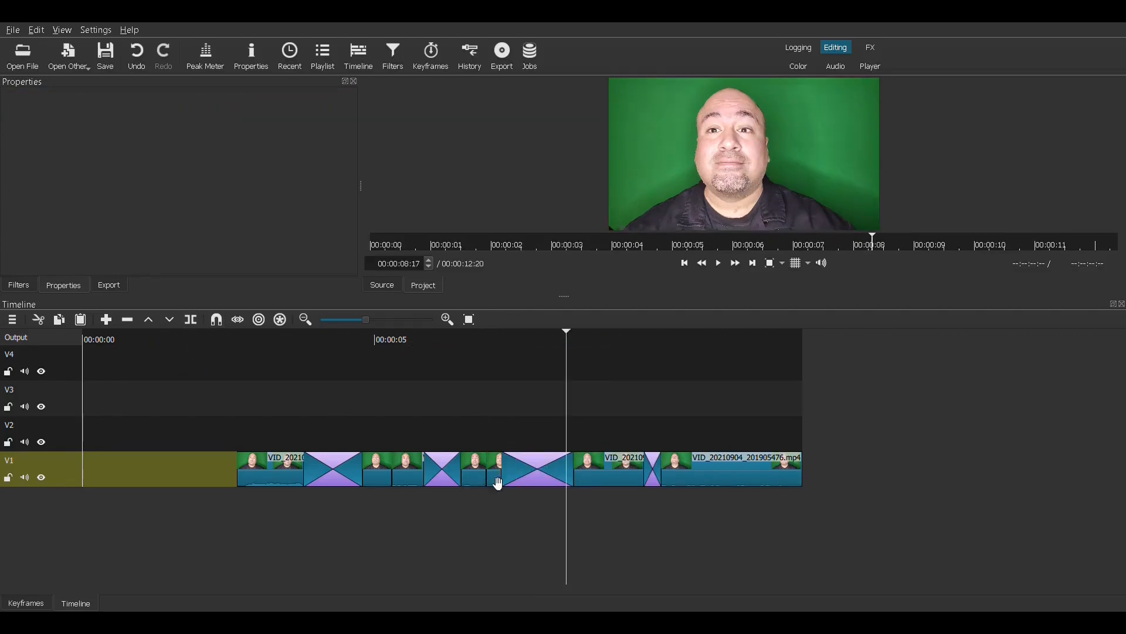
Make the last transition a Clock Top wipe, then select and trim the final clip
click(652, 471)
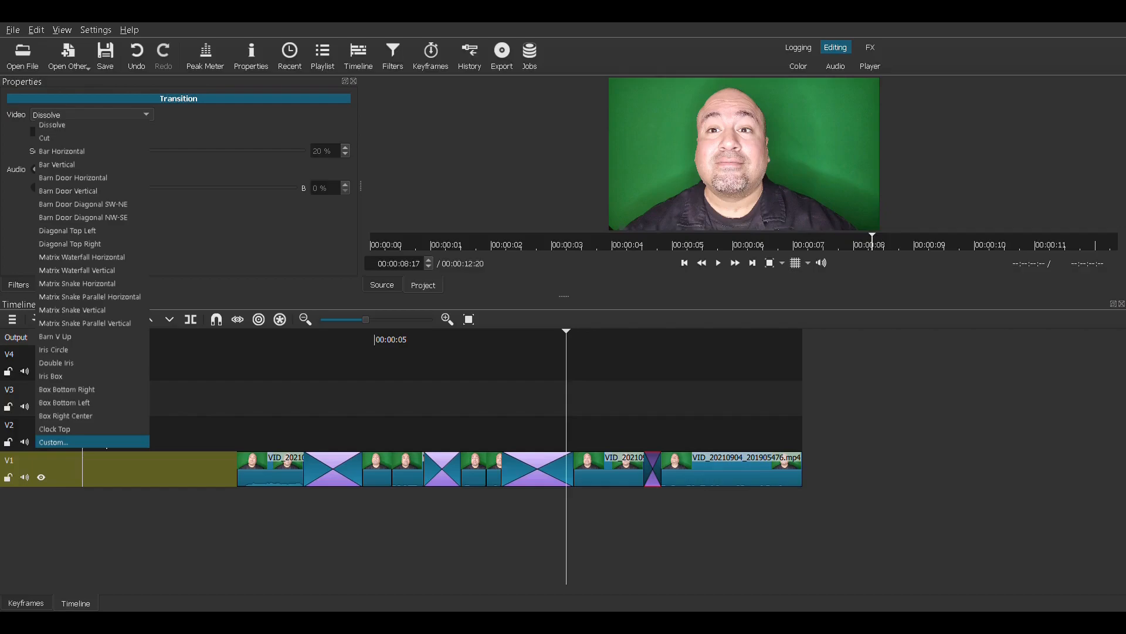
click(55, 428)
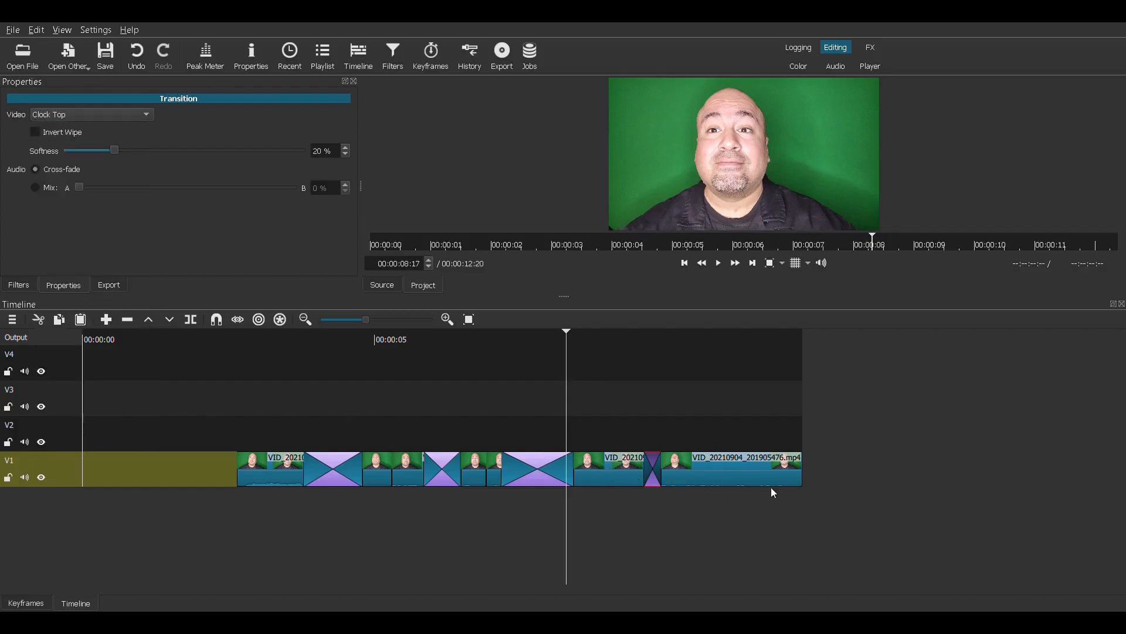
click(729, 470)
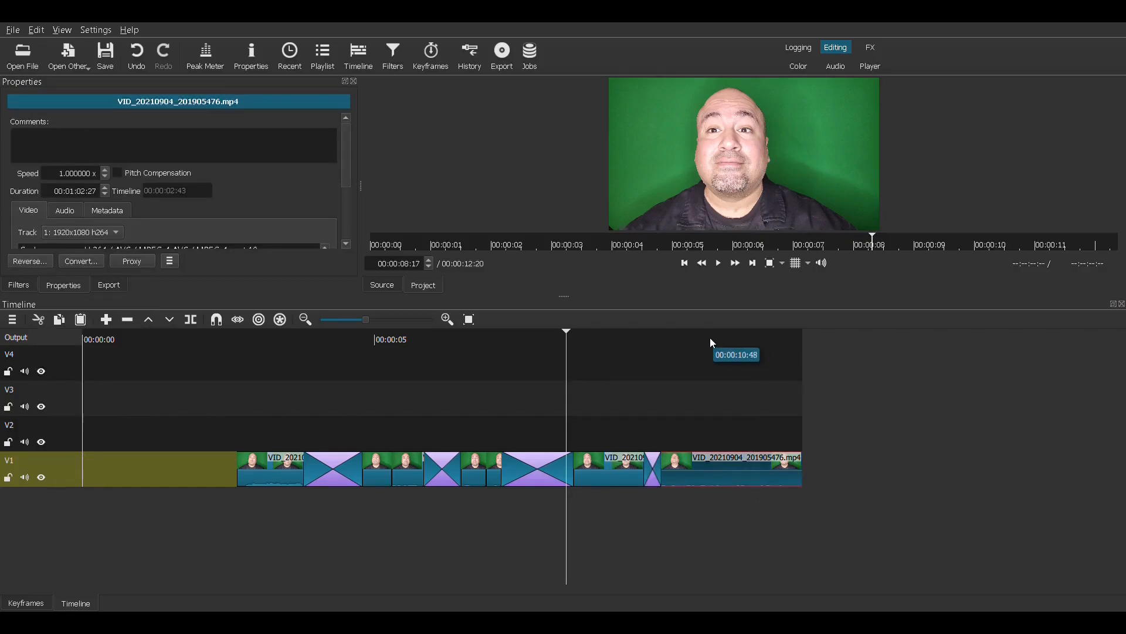
click(683, 331)
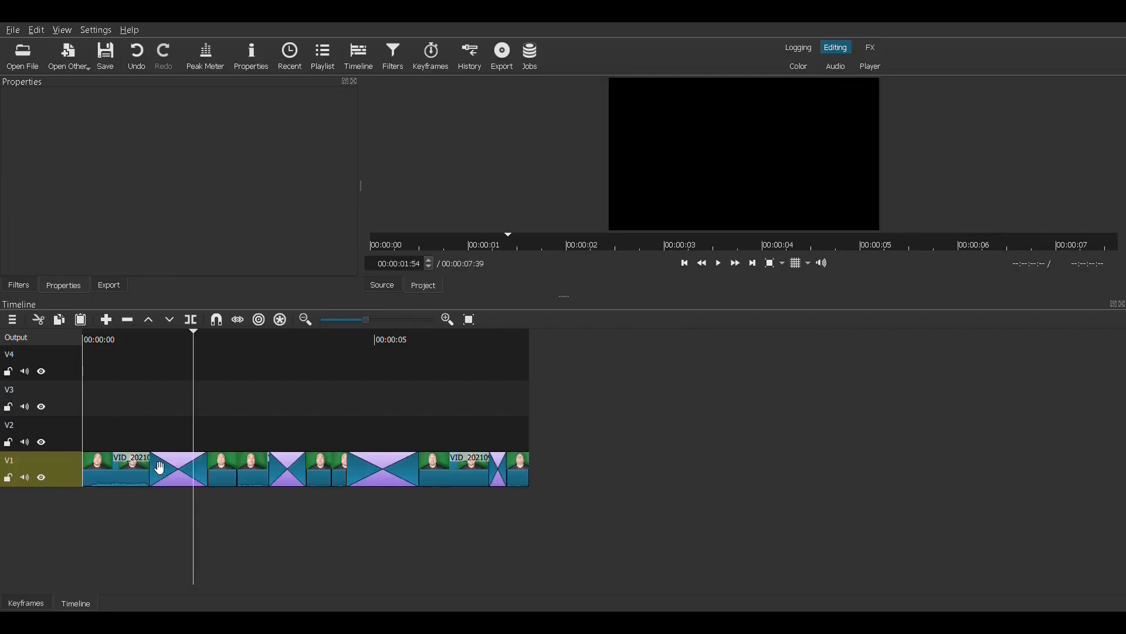
Cut the opening piece of the first clip and select the remaining clip
click(118, 467)
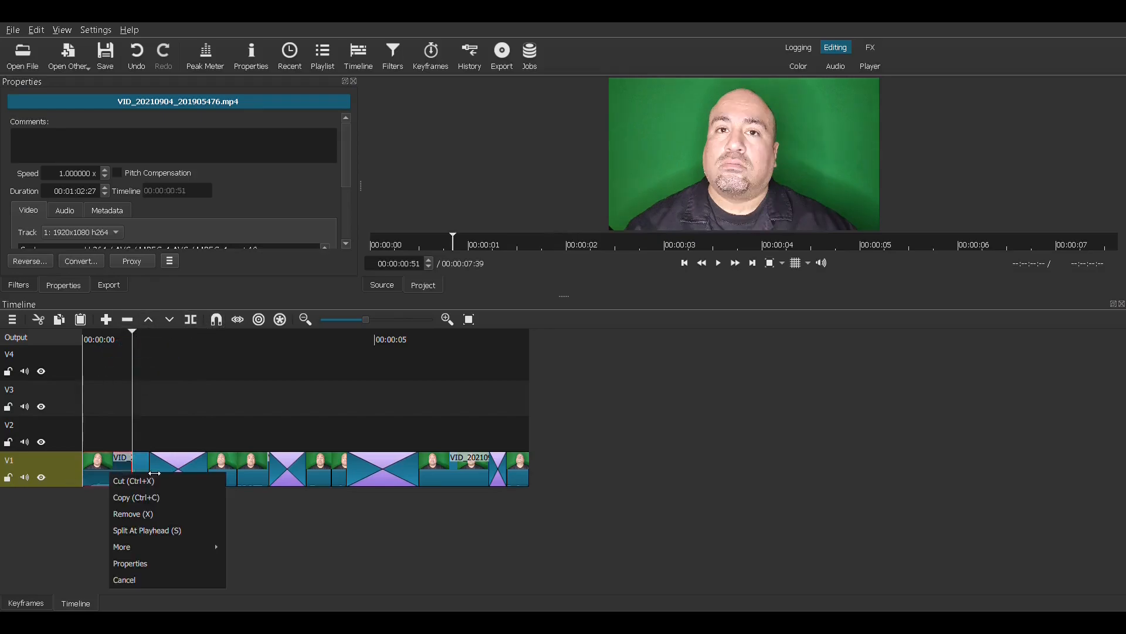
click(133, 514)
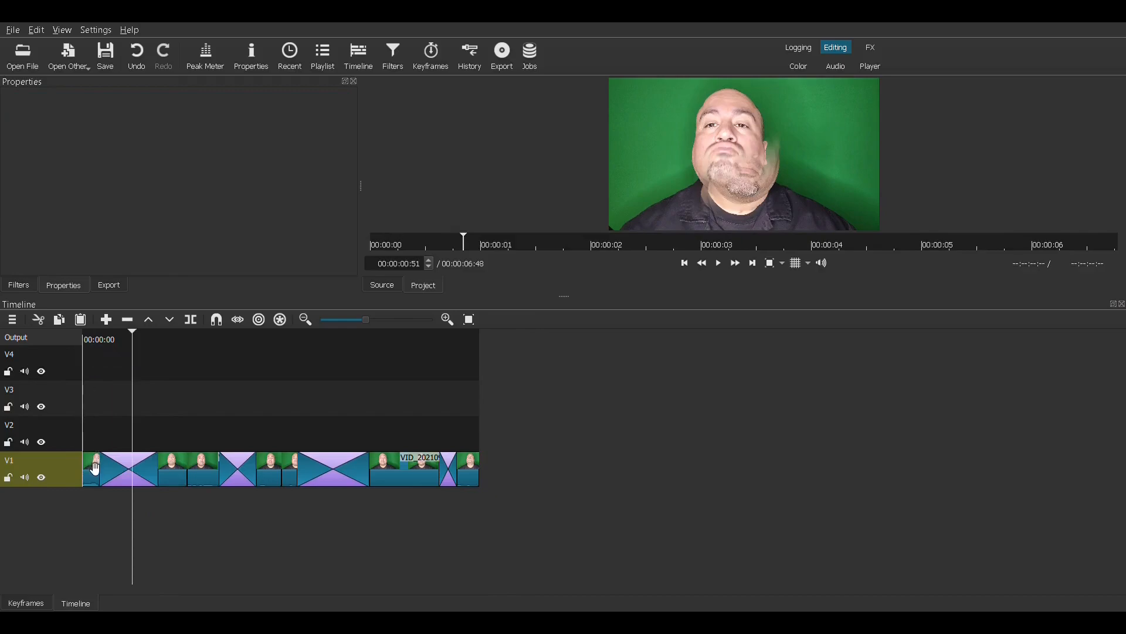
click(92, 469)
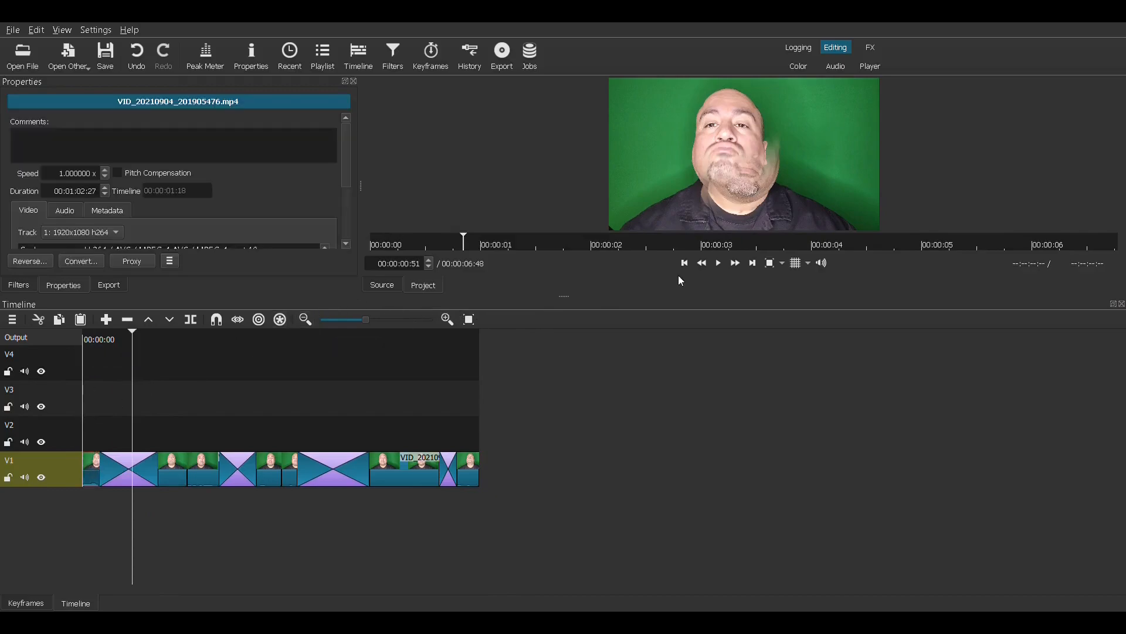
click(683, 263)
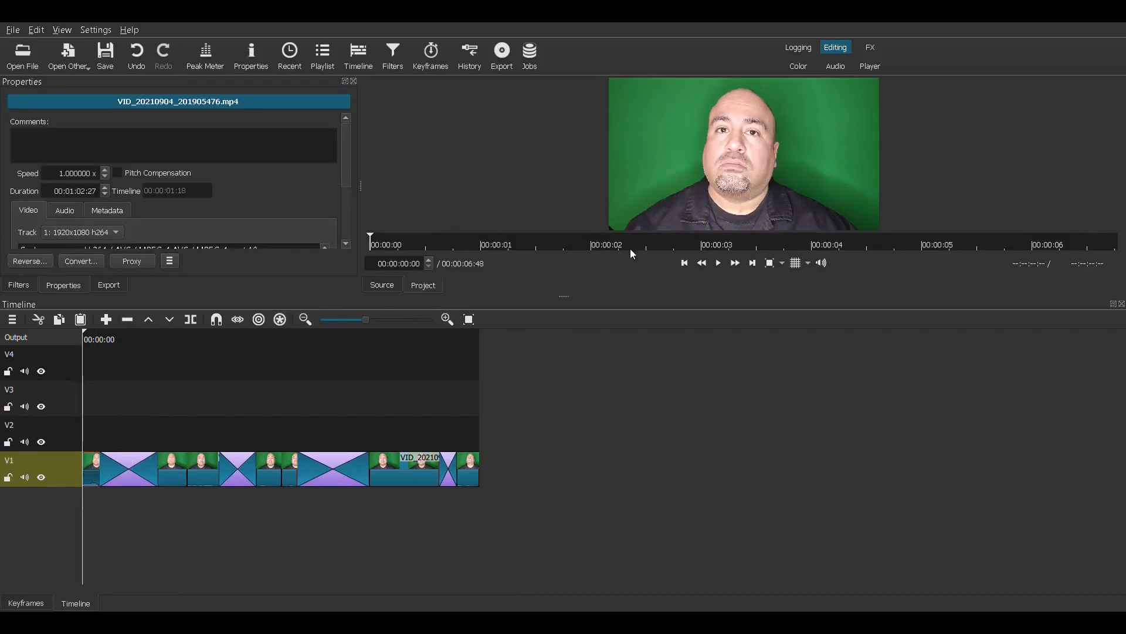
click(717, 262)
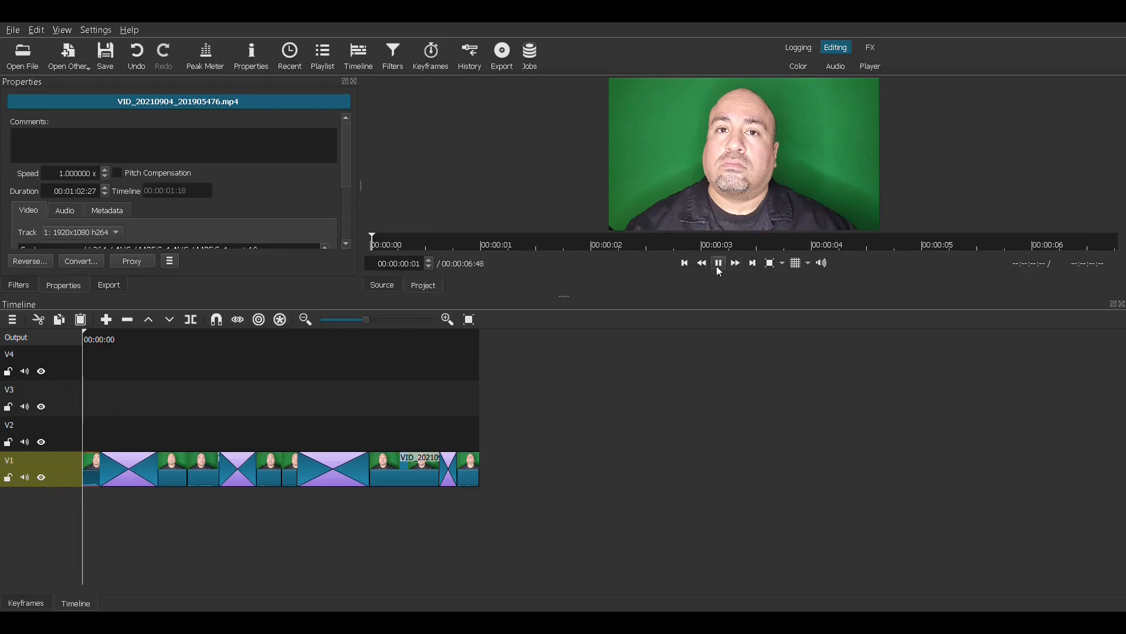
click(717, 262)
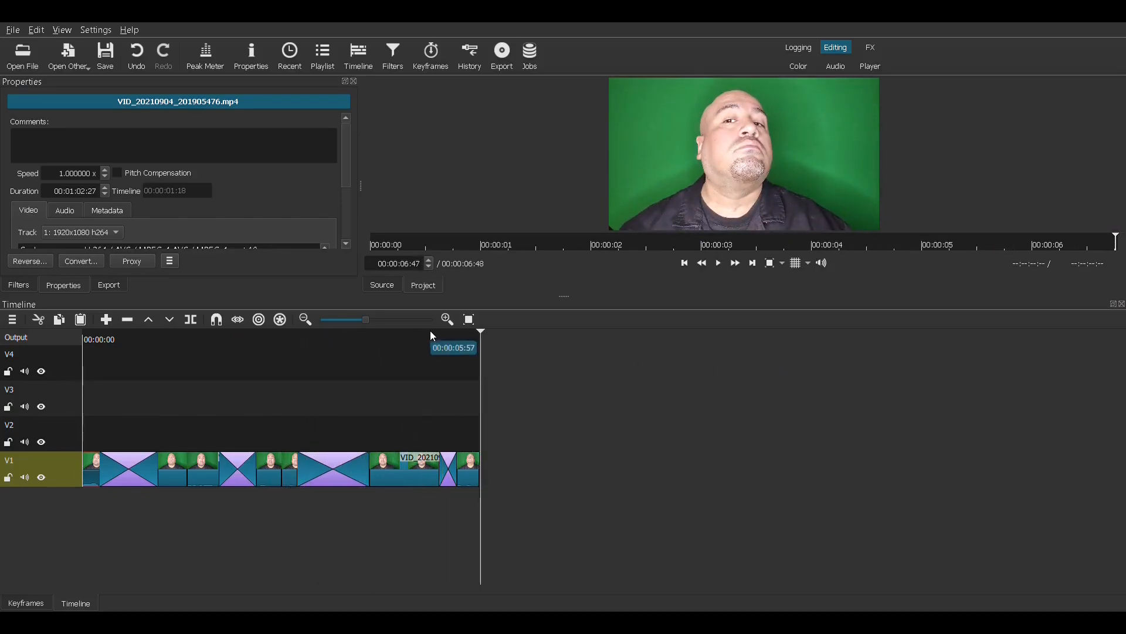
click(717, 263)
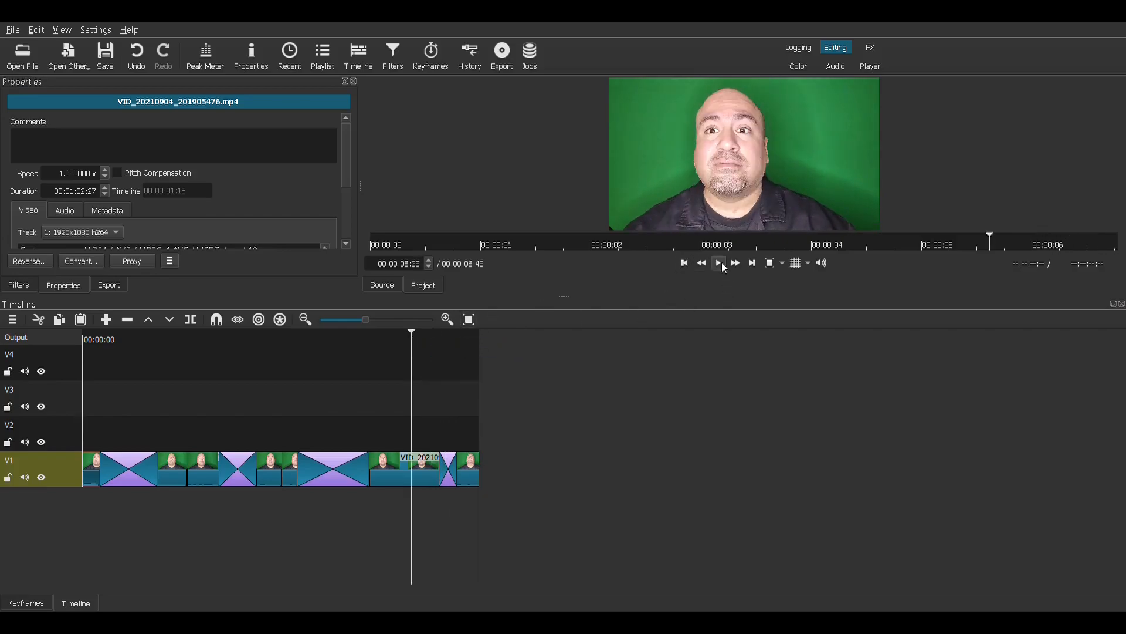
click(718, 262)
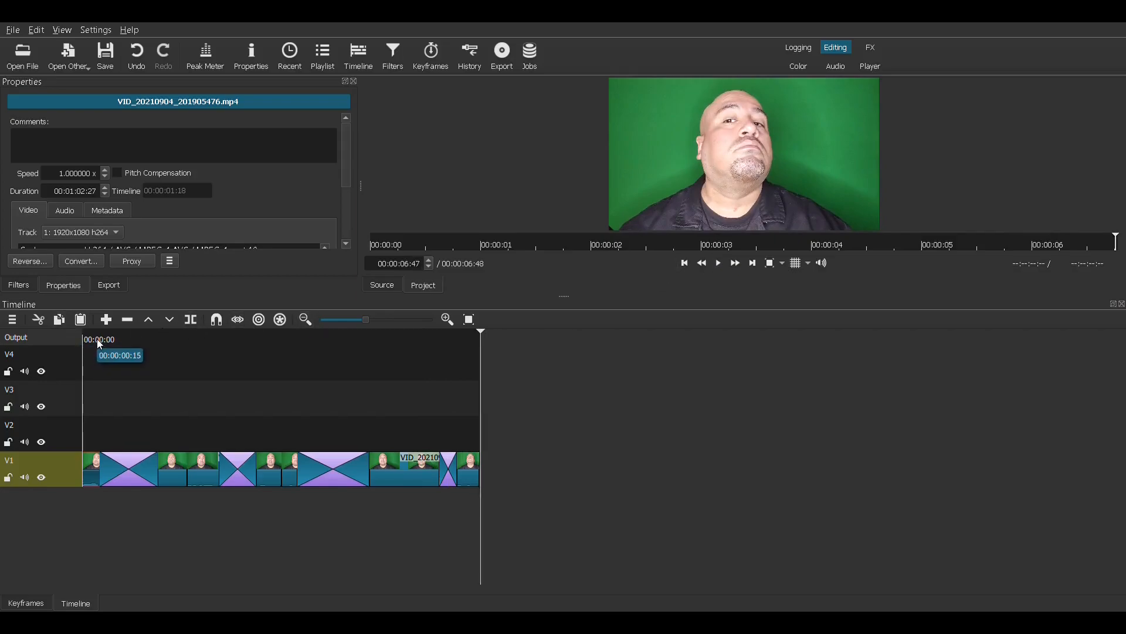
click(717, 262)
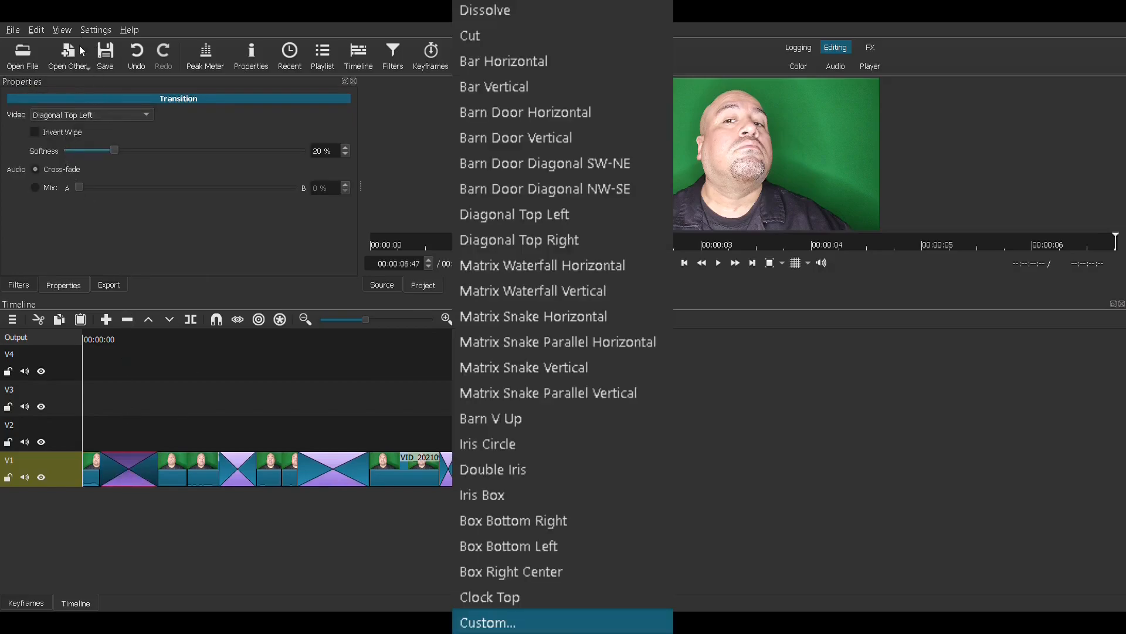
mouse_move(83, 360)
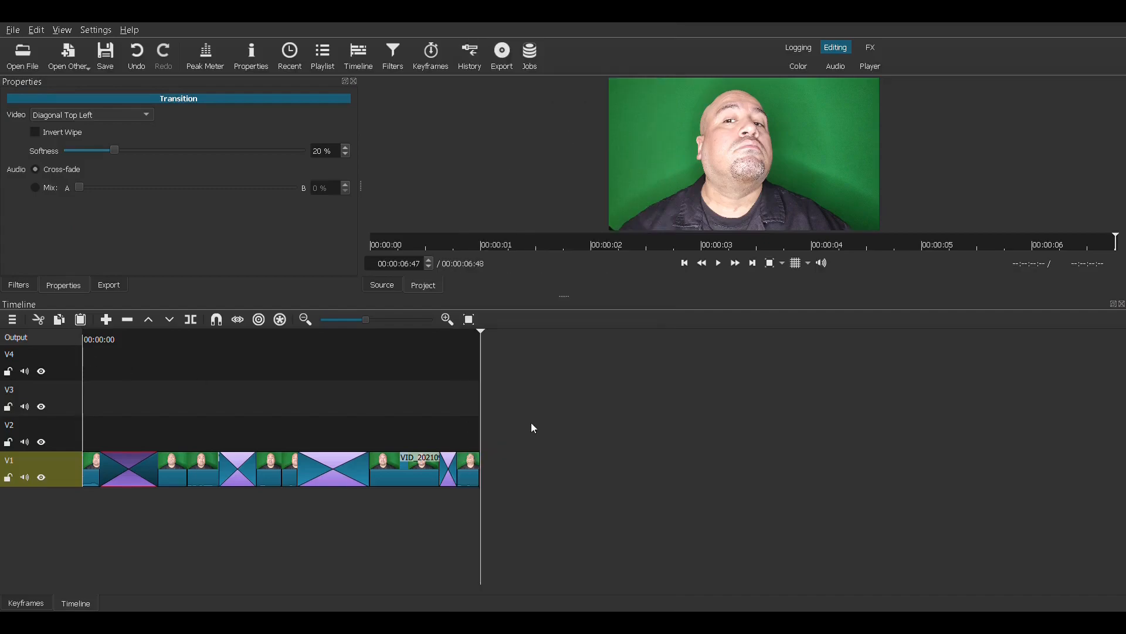
mouse_move(538, 424)
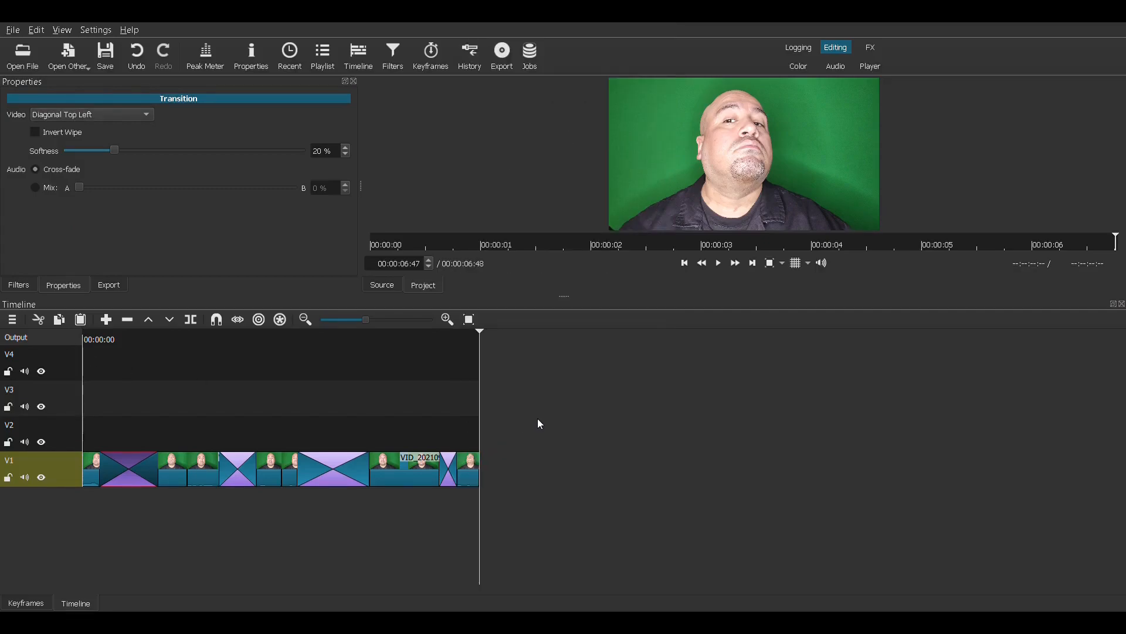